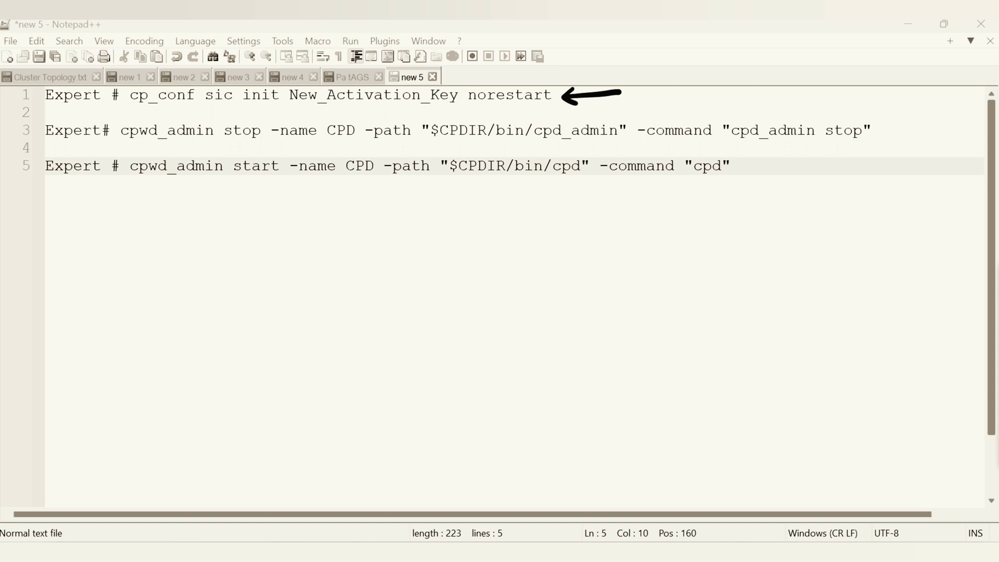
mouse_move(327, 121)
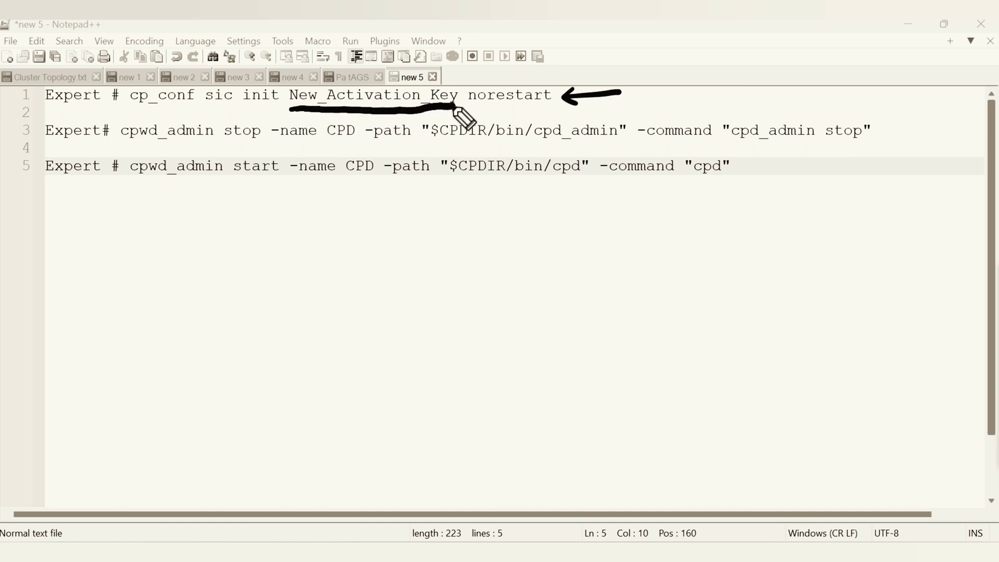
mouse_move(668, 100)
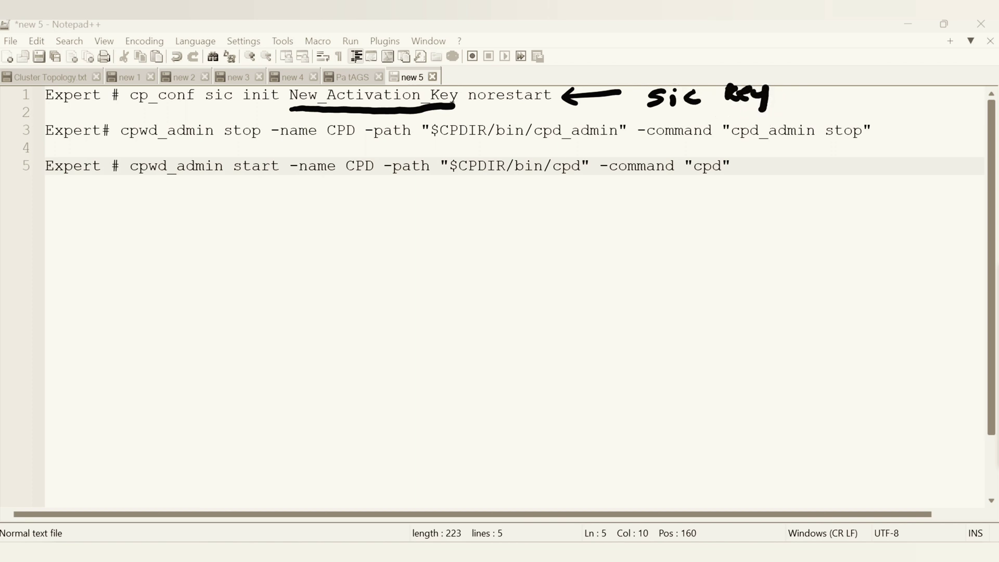
mouse_move(343, 151)
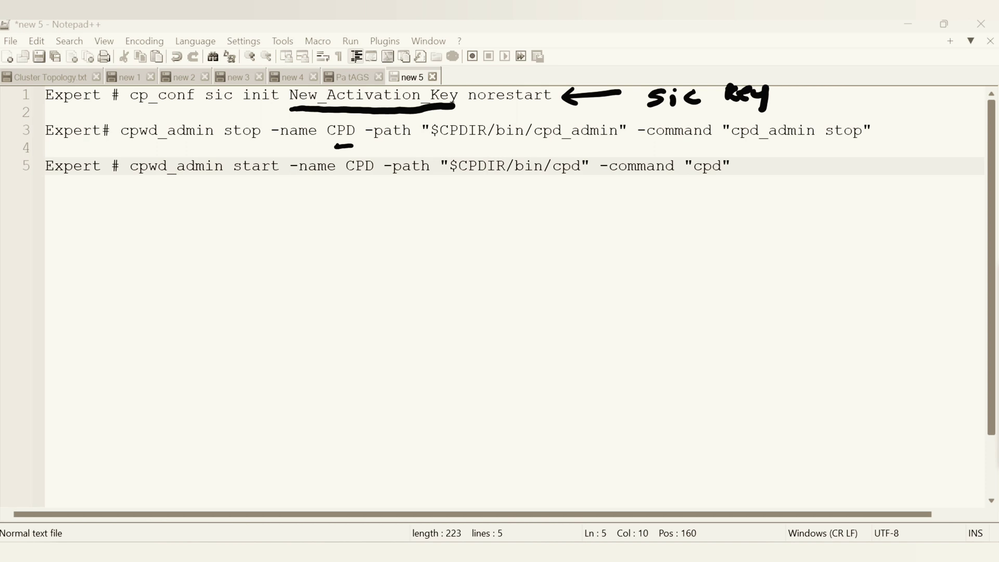
mouse_move(619, 260)
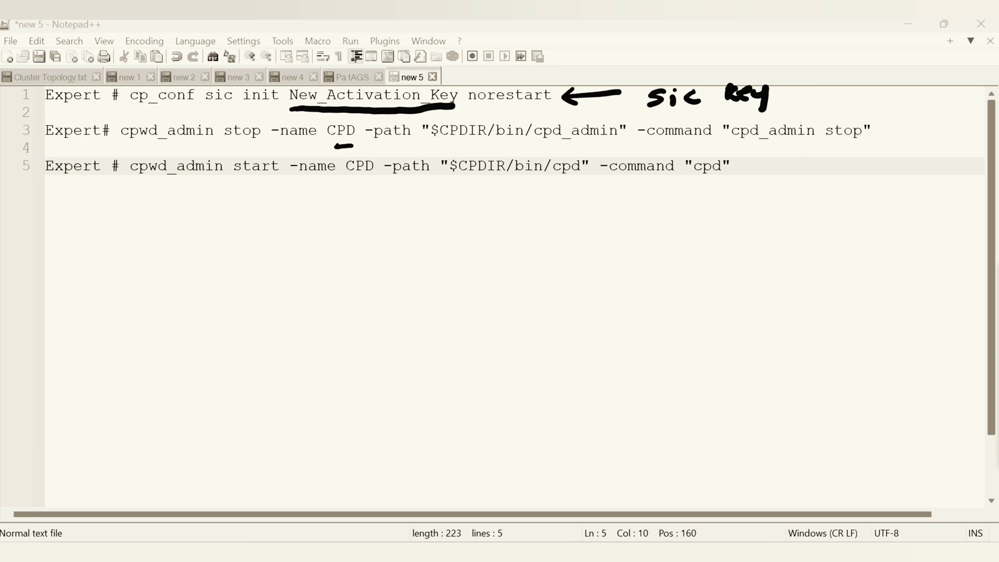
mouse_move(618, 278)
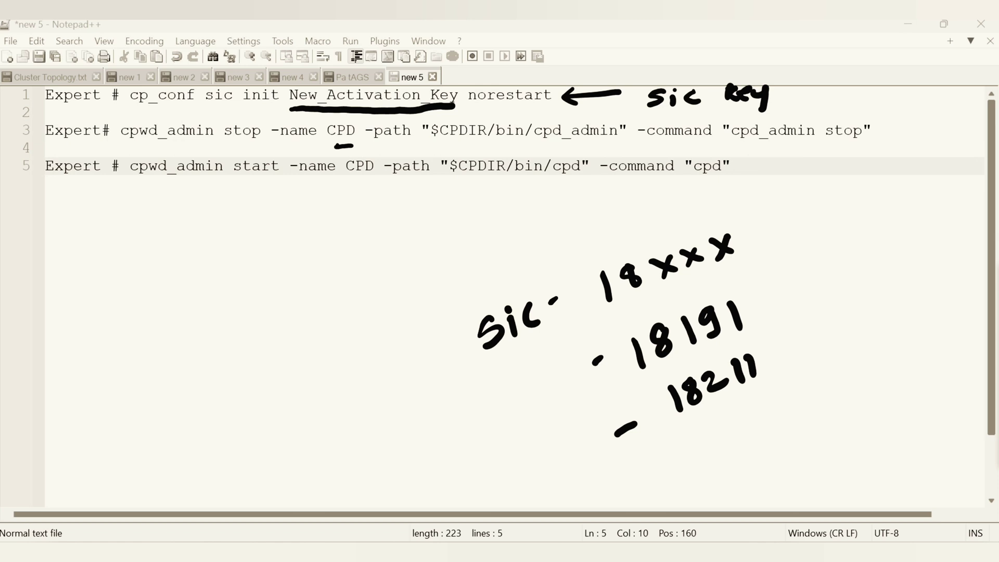
mouse_move(761, 316)
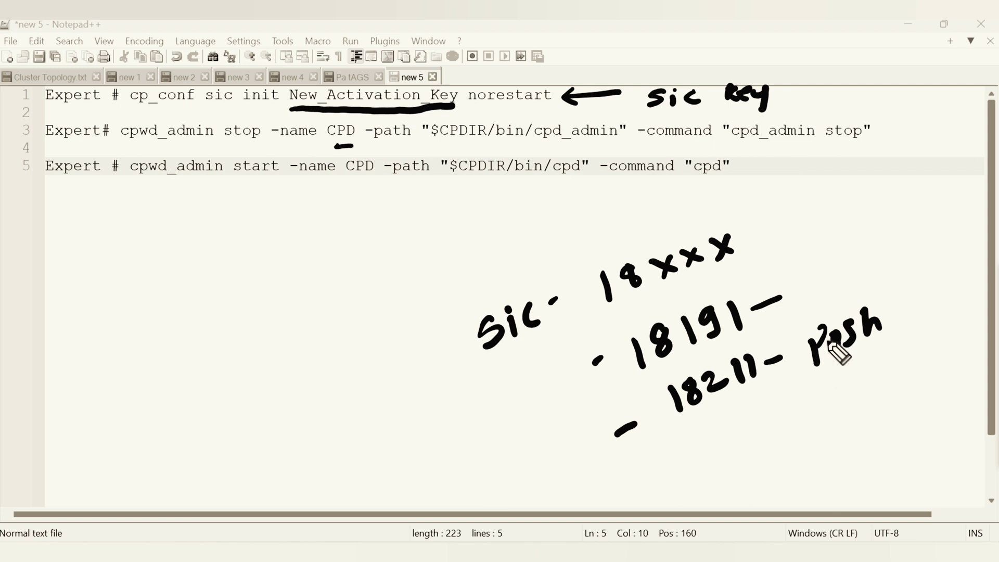
mouse_move(841, 354)
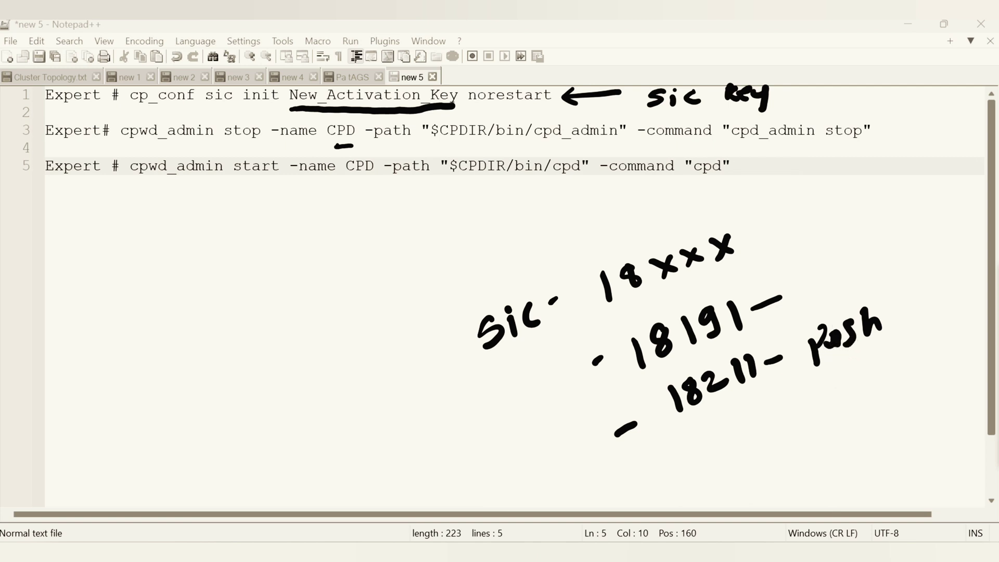
mouse_move(795, 385)
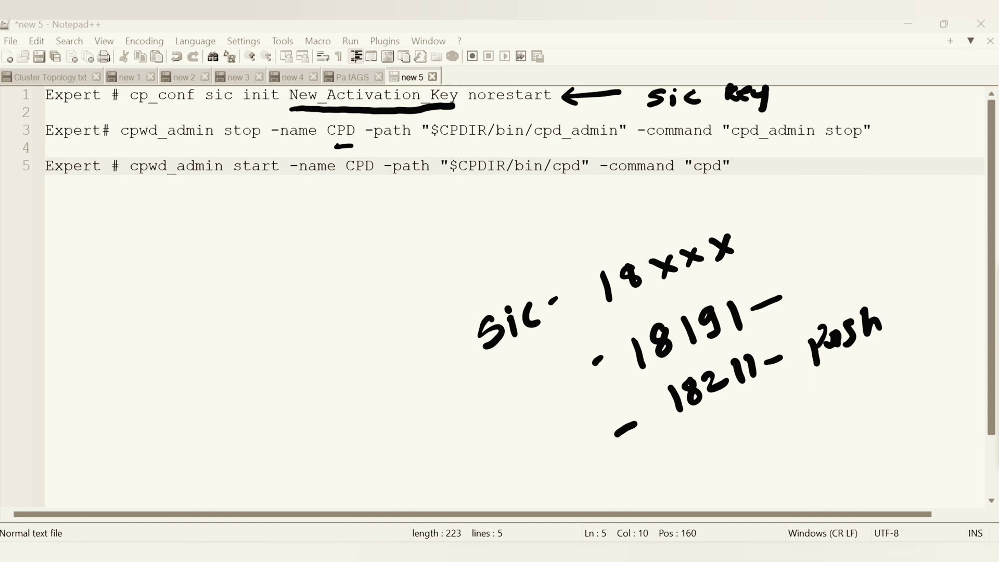
mouse_move(822, 347)
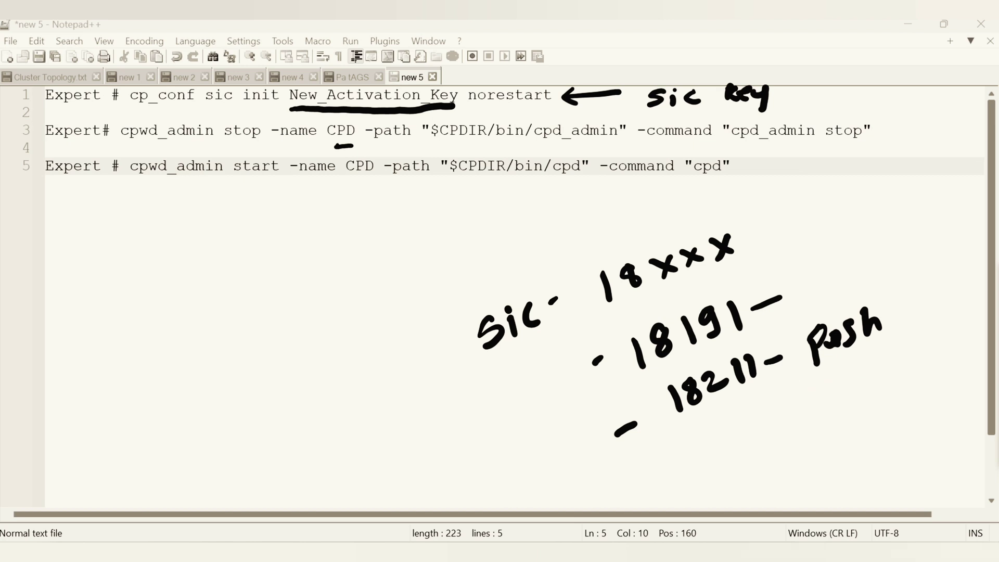
mouse_move(731, 422)
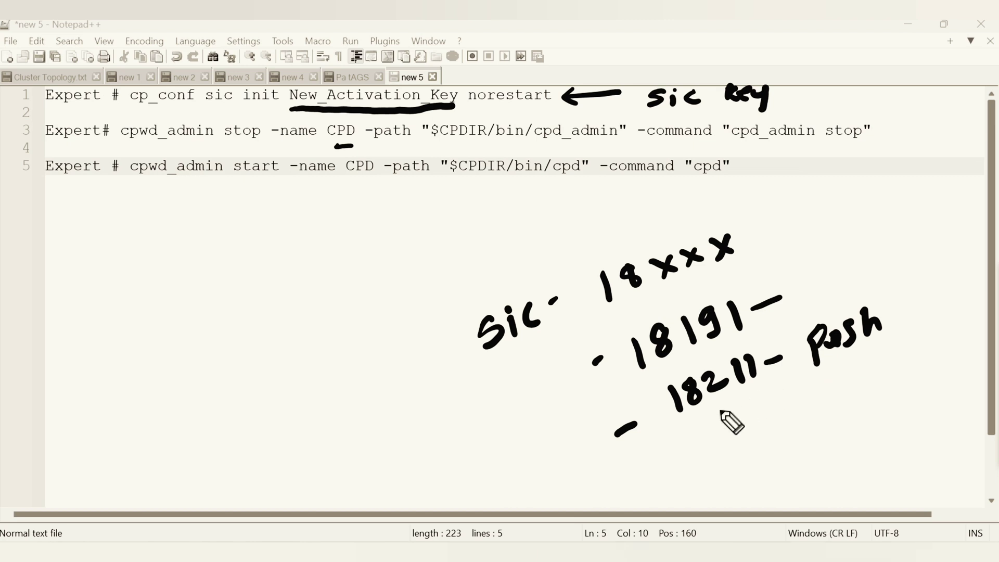
mouse_move(742, 420)
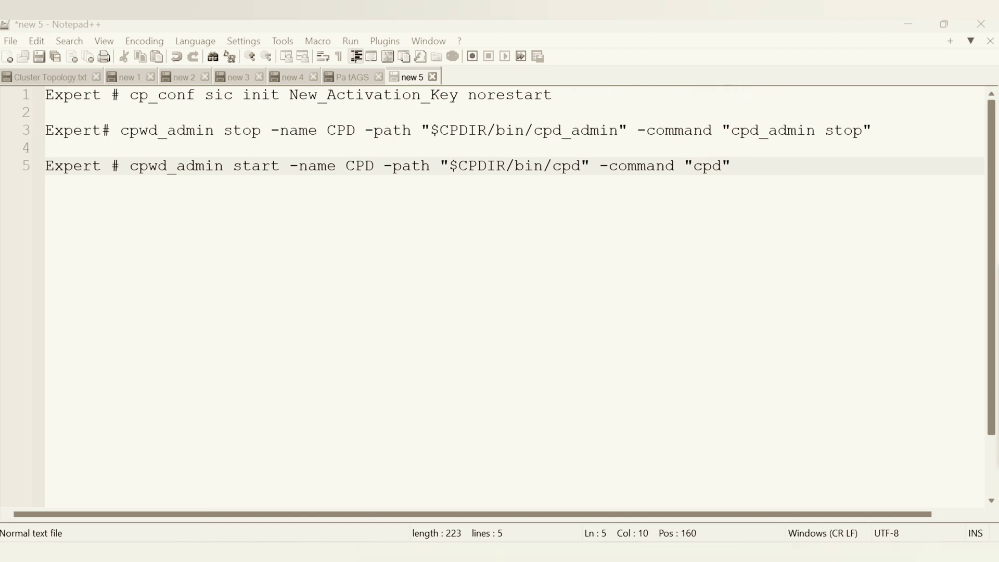
mouse_move(593, 106)
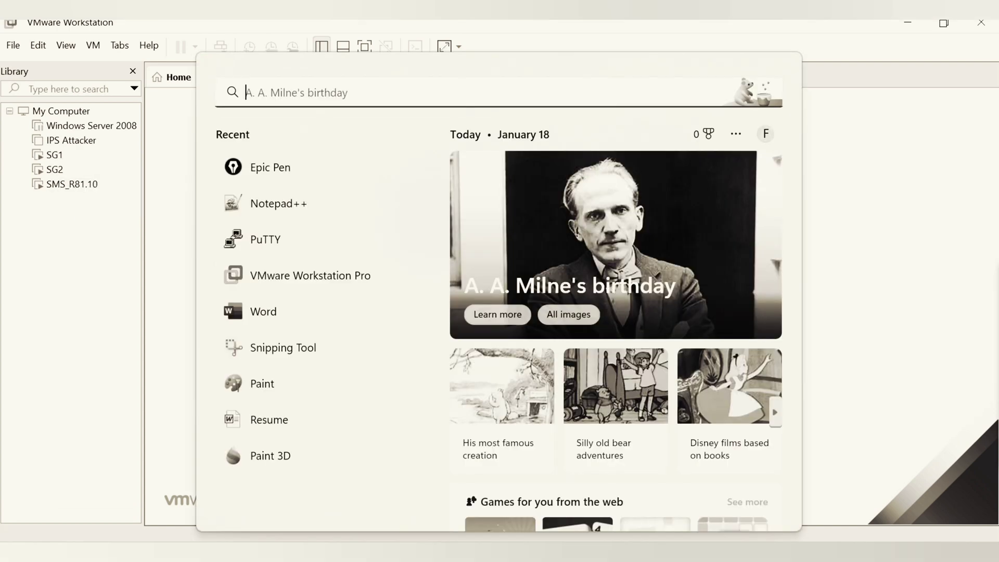
Step: Search the Start menu for SmartConsole R81.10 and launch it
text(s)
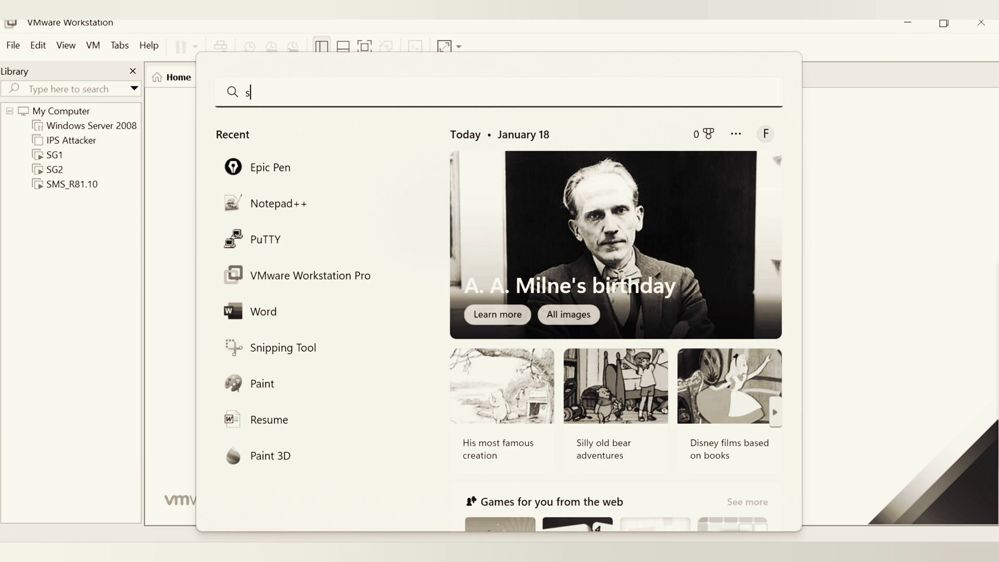
text(martConsole R81.10)
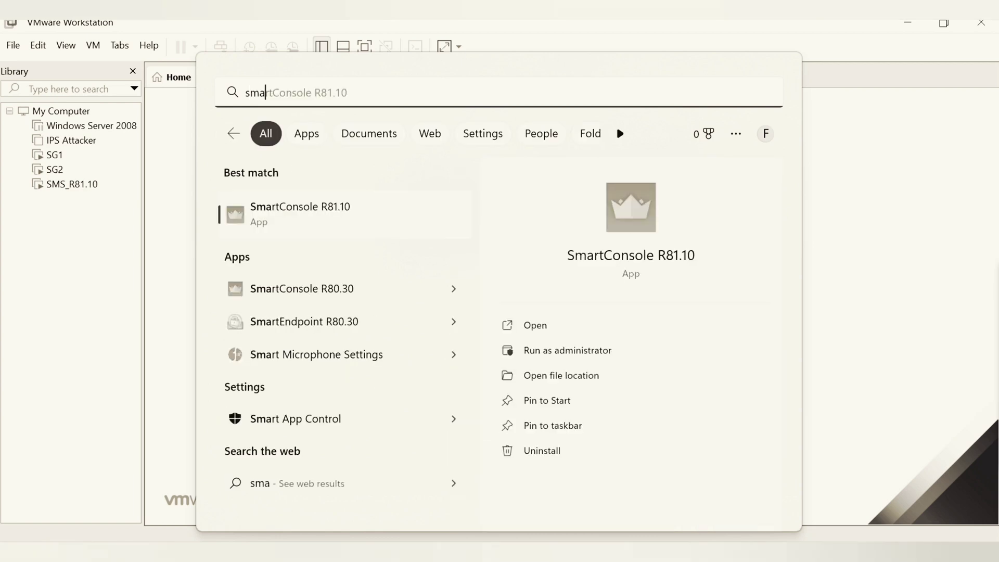
click(534, 325)
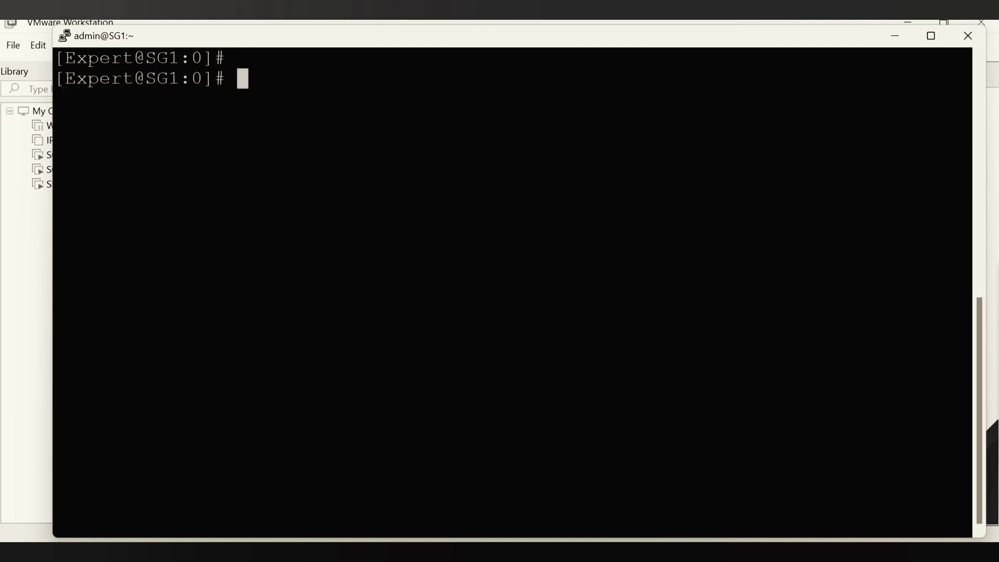
Step: Run cphaprob state to confirm SG1 ACTIVE and SG2 STANDBY, then clear the terminal
text(cphapr)
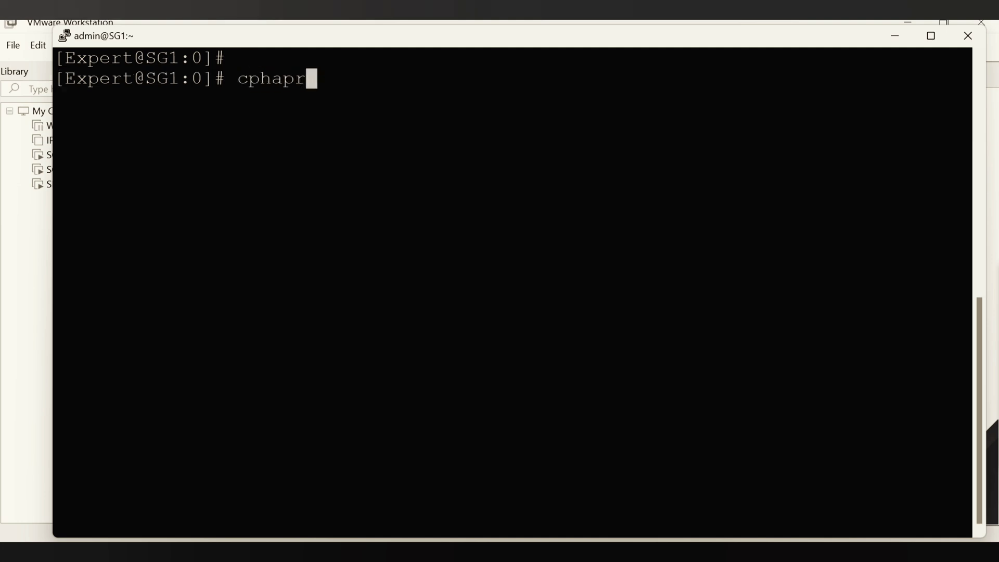
key(Return)
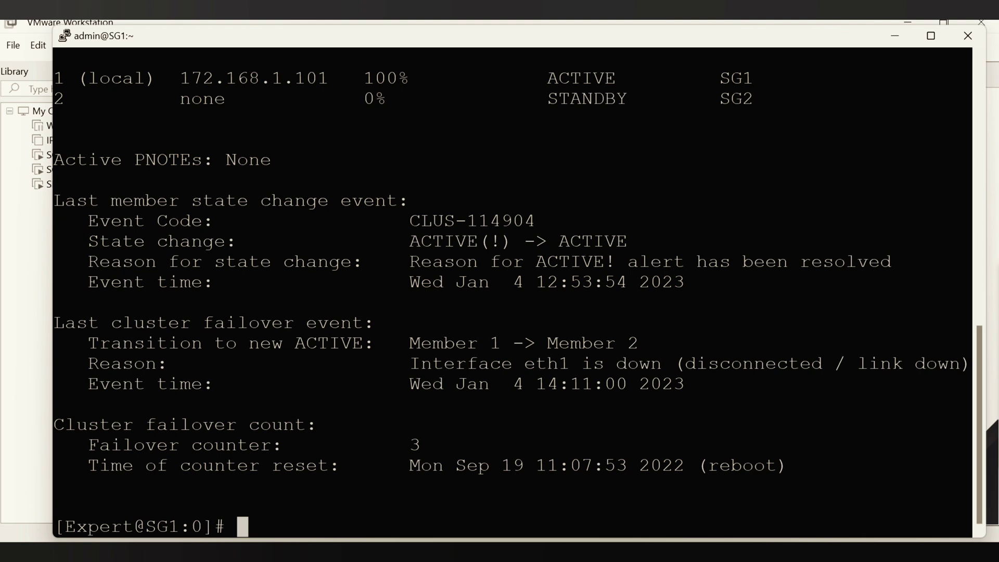
double_click(578, 77)
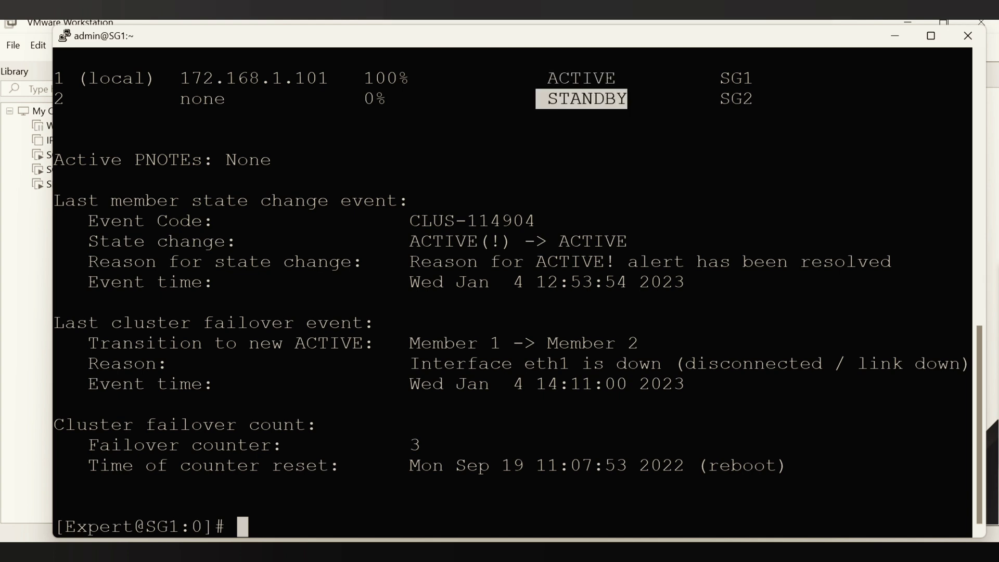
text(clear)
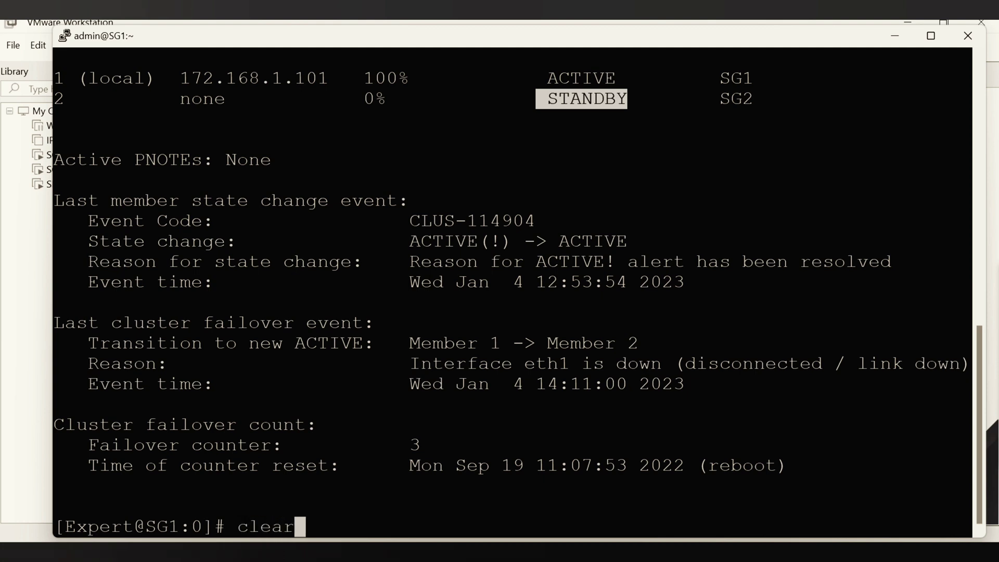
key(Return)
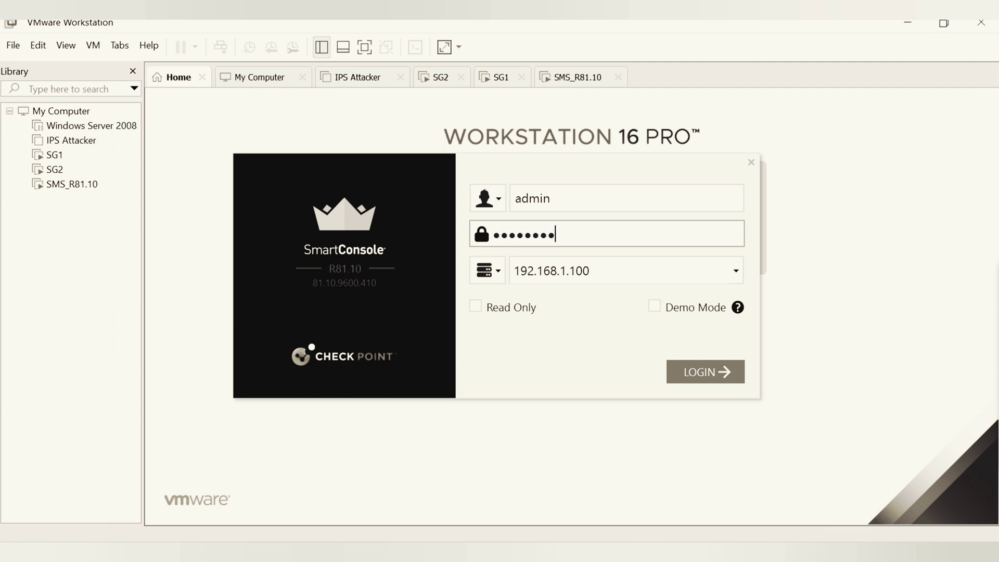
Step: Log in to the management server at 192.168.1.100 in SmartConsole
click(704, 371)
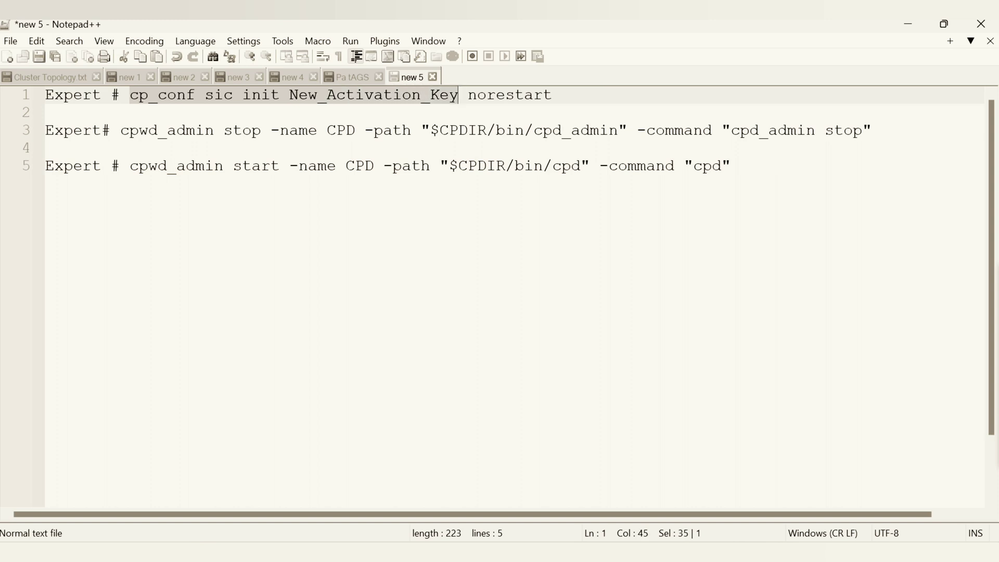
click(457, 94)
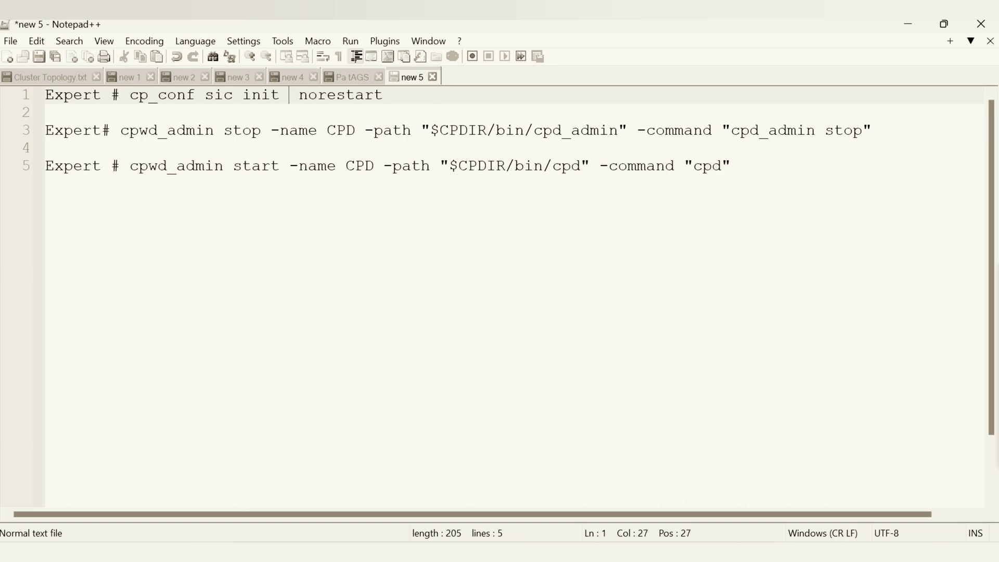
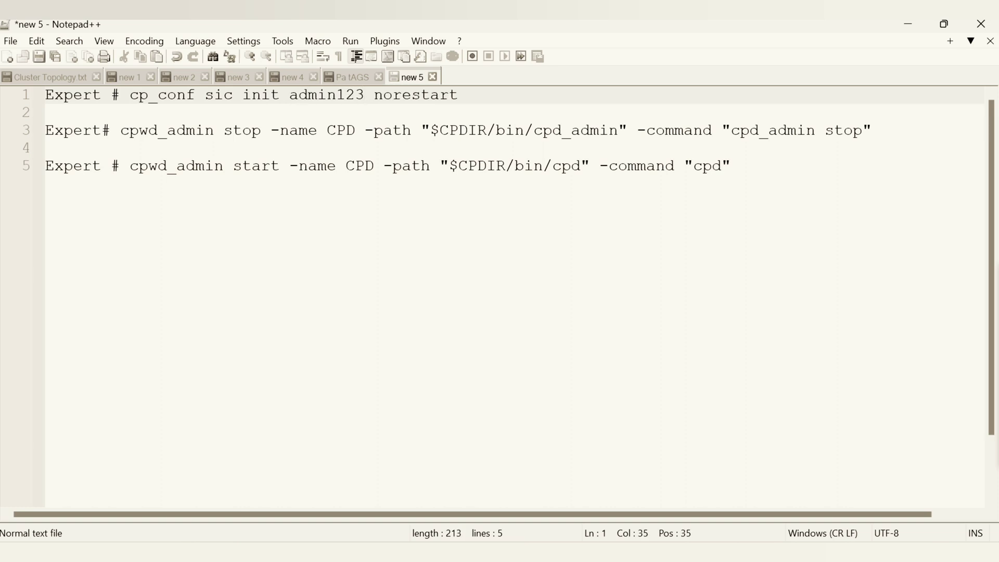
click(128, 94)
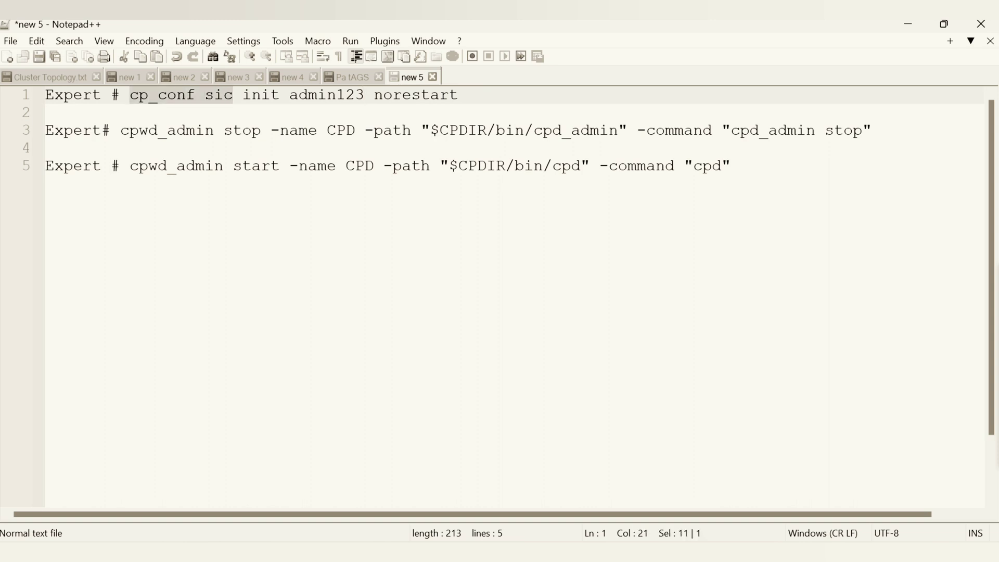
double_click(326, 94)
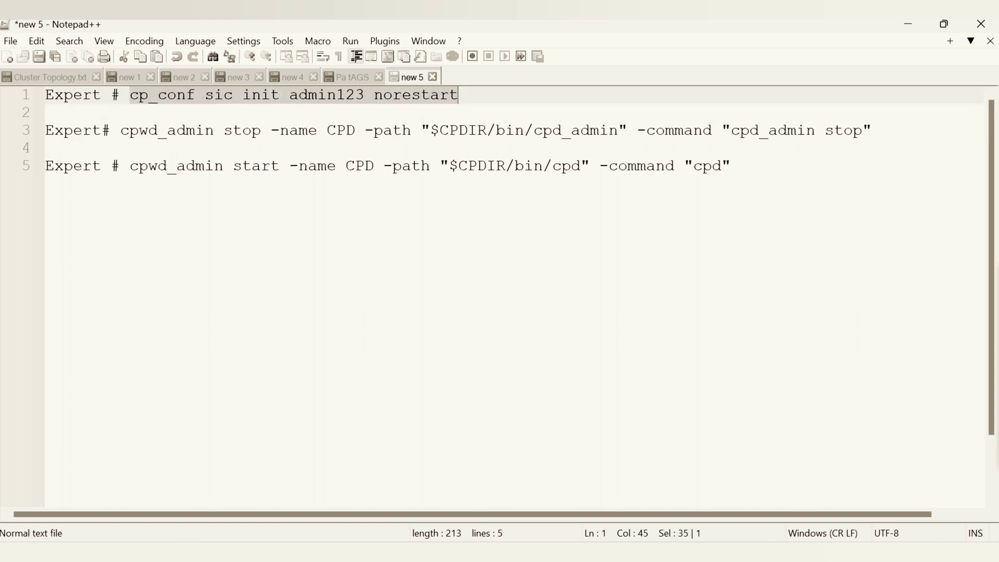
click(48, 113)
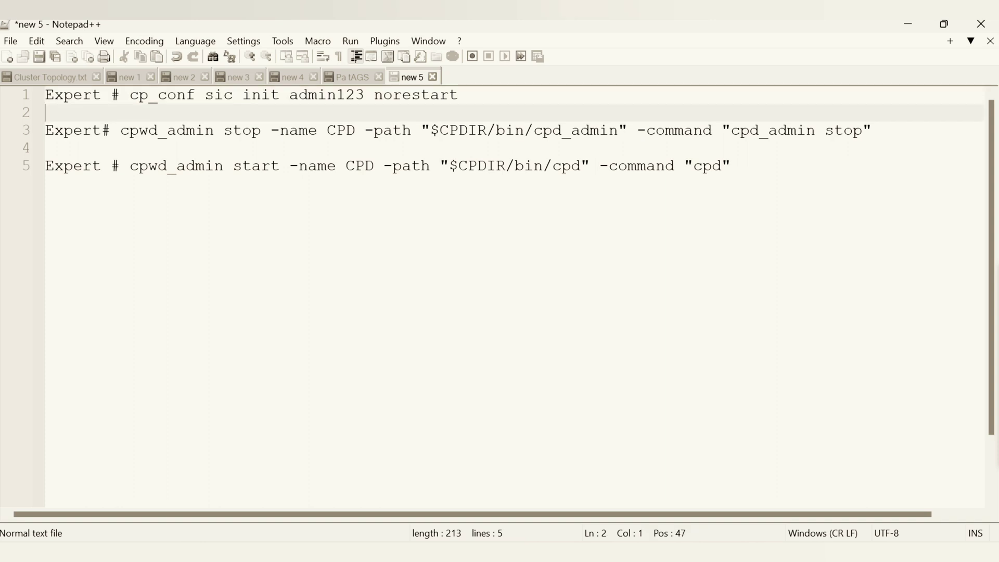
double_click(414, 94)
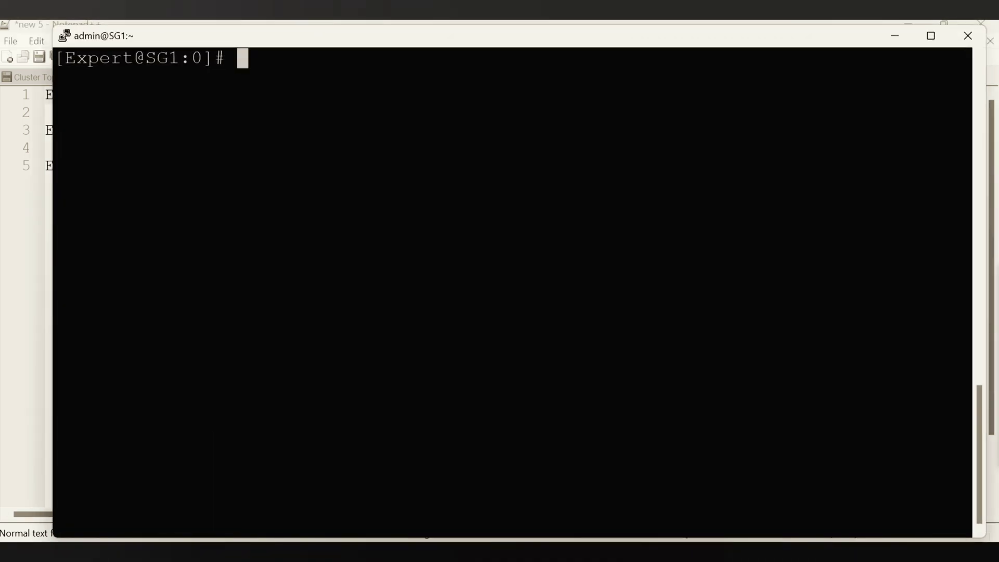
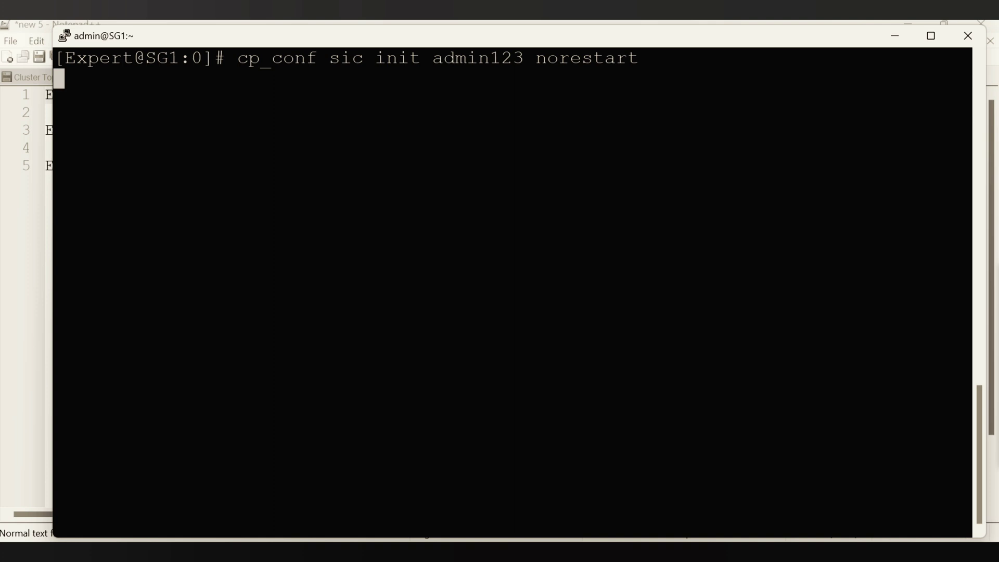
key(Return)
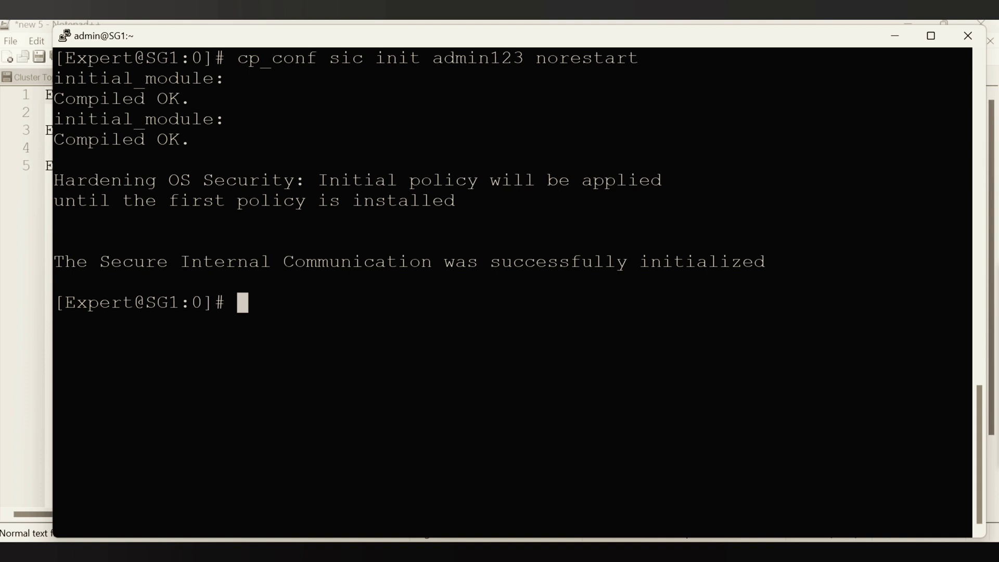
double_click(460, 58)
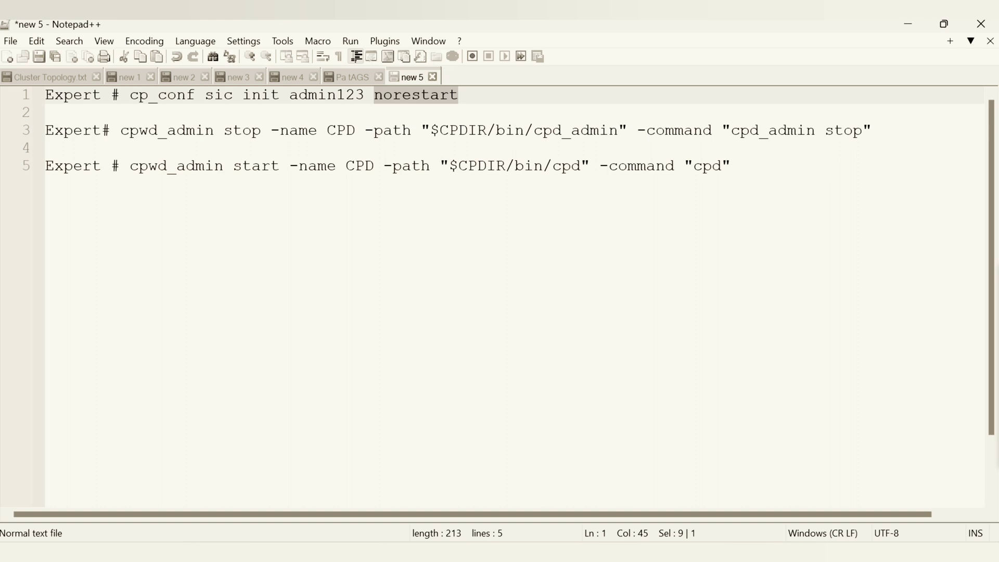
double_click(167, 130)
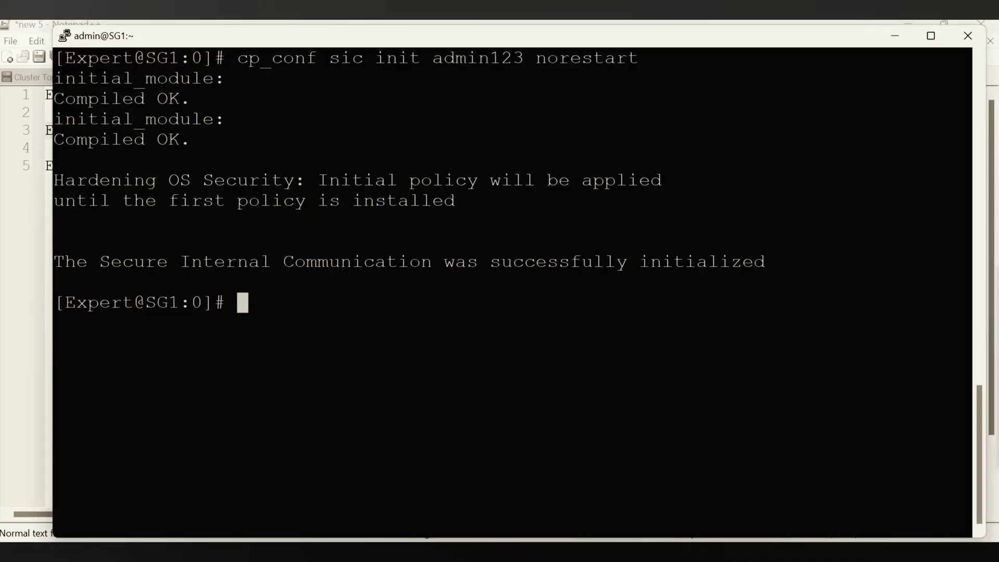
Step: Check the cluster state with cphaprob stat and view the gateway uptime
text(cphap)
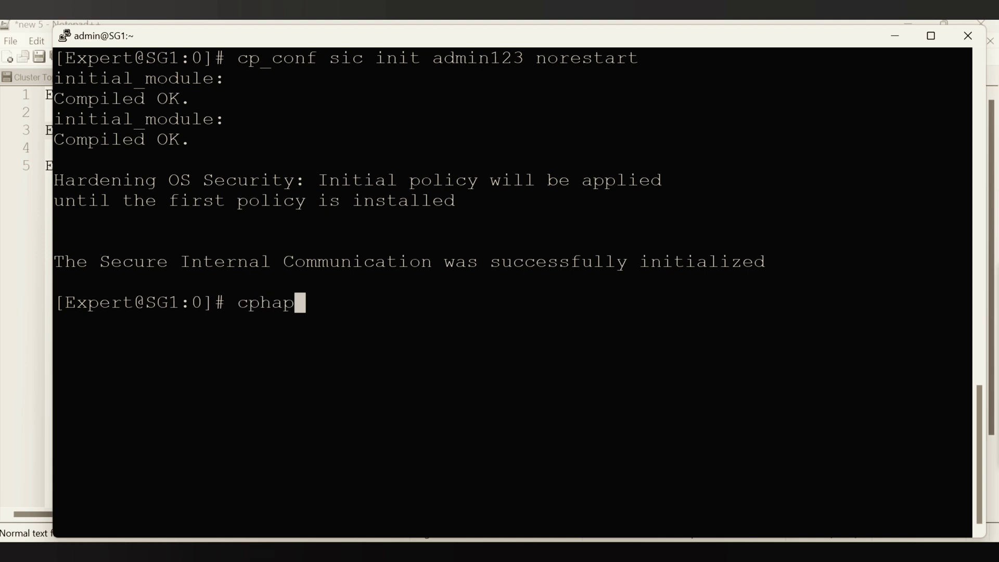
key(Return)
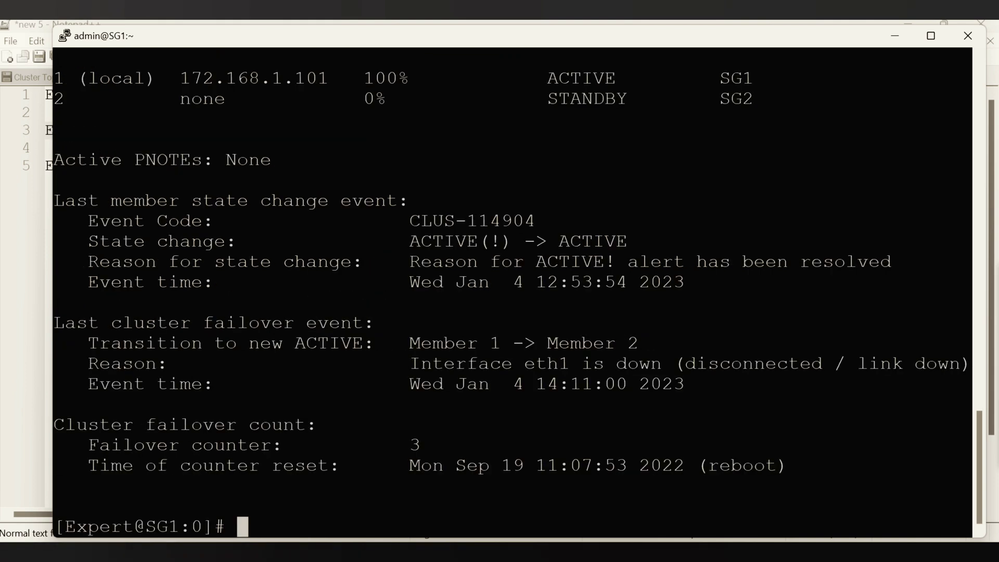
text(uptime)
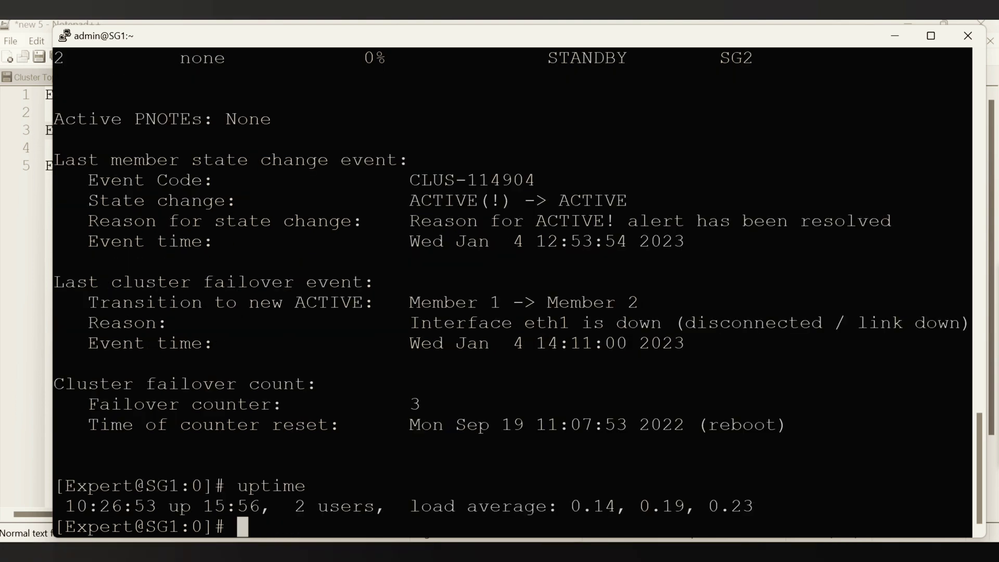
text(top)
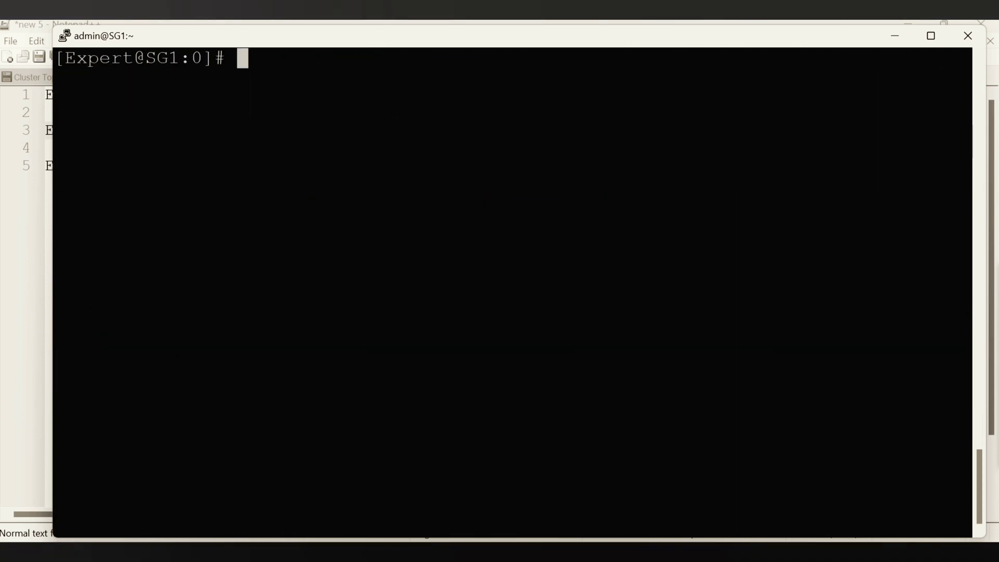
Step: Review the cpwd_admin watchdog process list on SG1, then clear the terminal
text(cpwd)
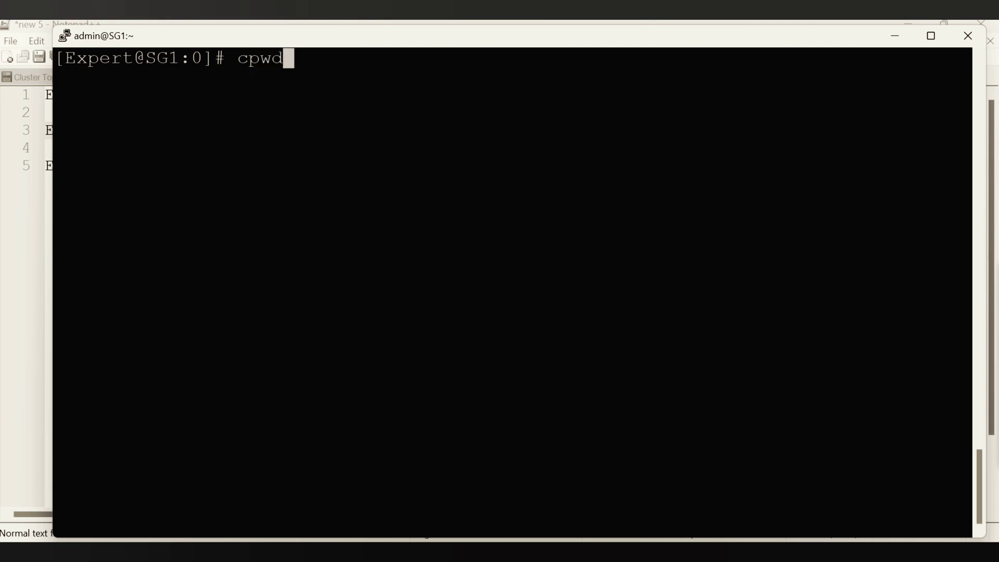
text(_admin list)
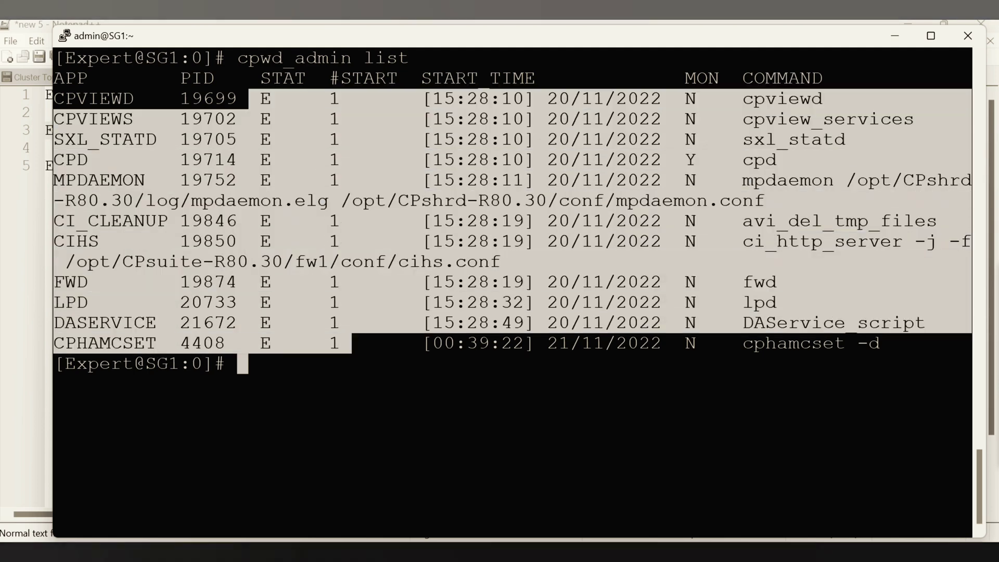
text(cl)
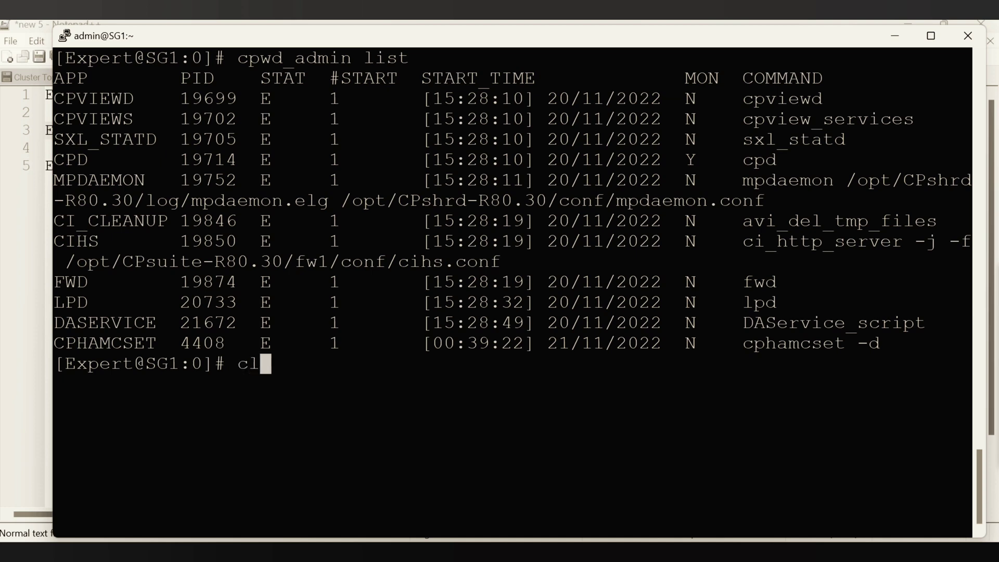
key(Return)
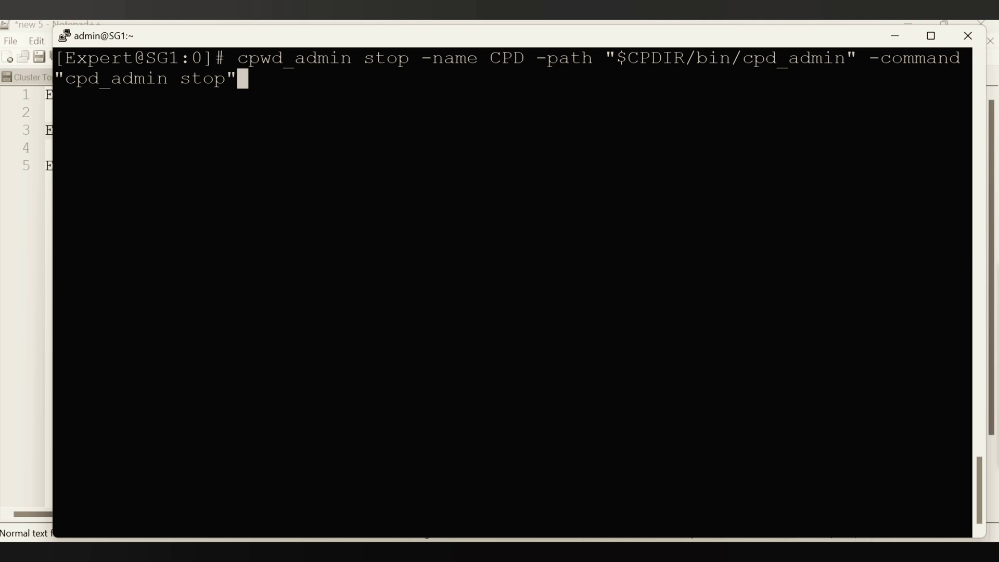
Step: Stop CPD with cpwd_admin stop -name CPD and list watchdog processes to verify
key(Return)
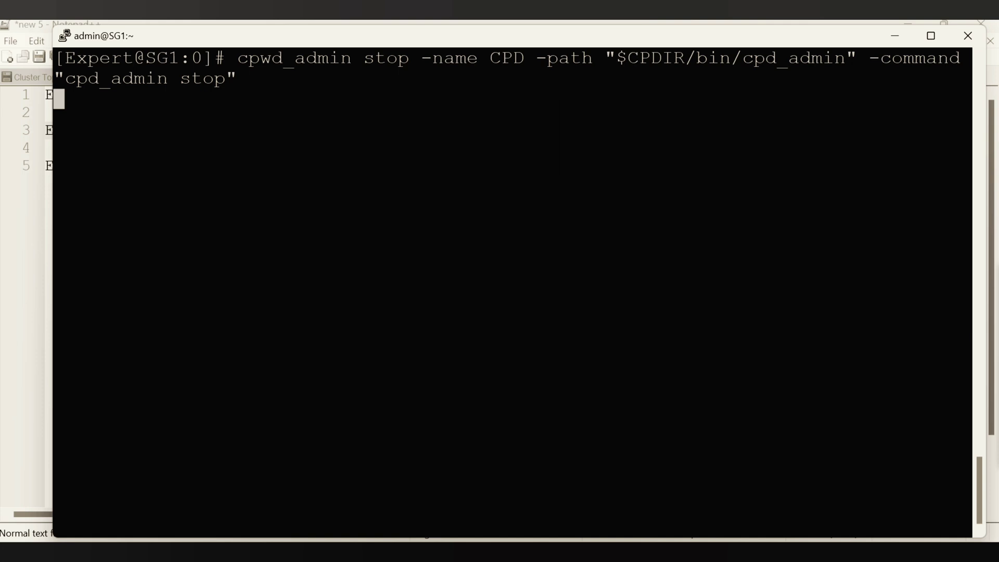
key(Return)
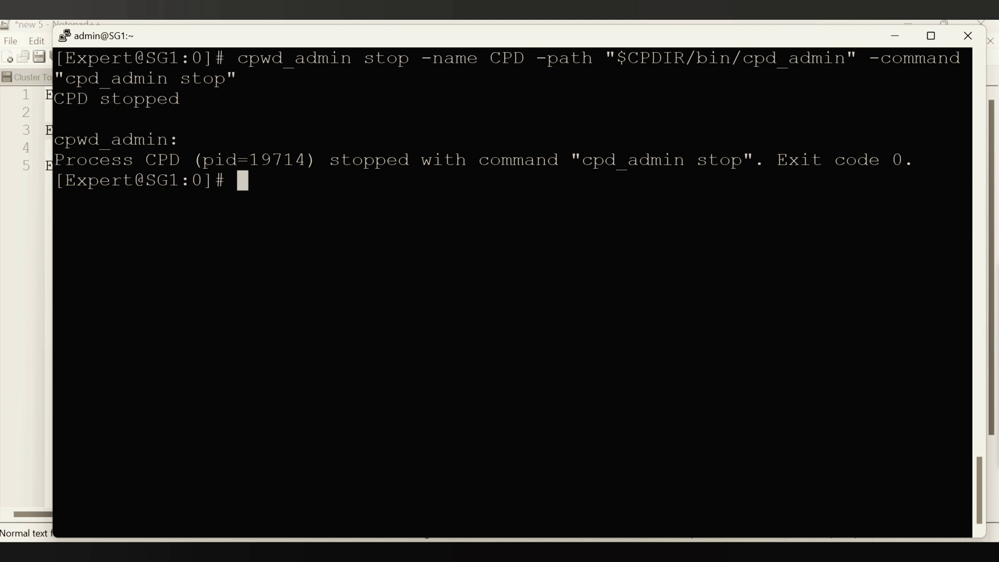
key(Up)
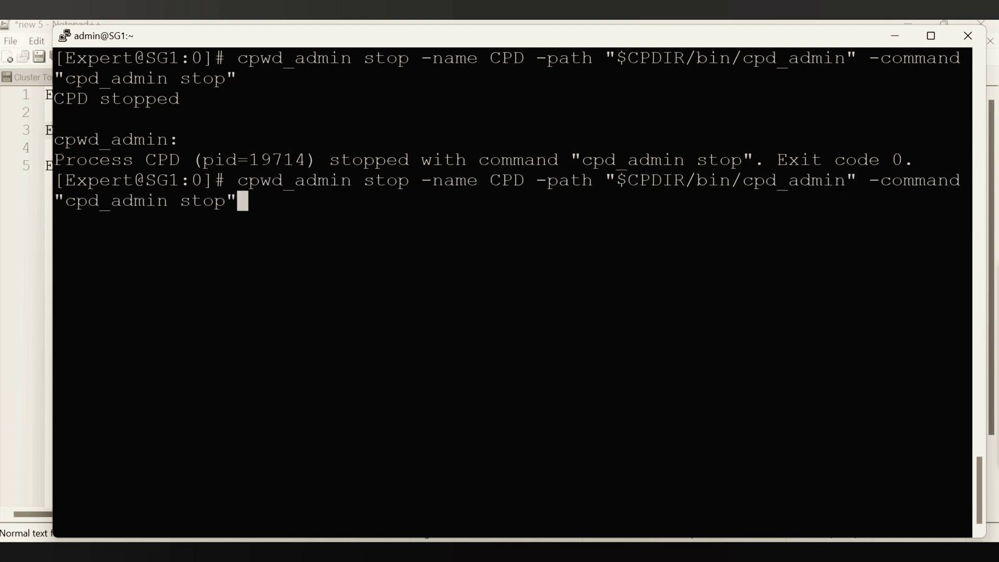
text(cpwd_admin list)
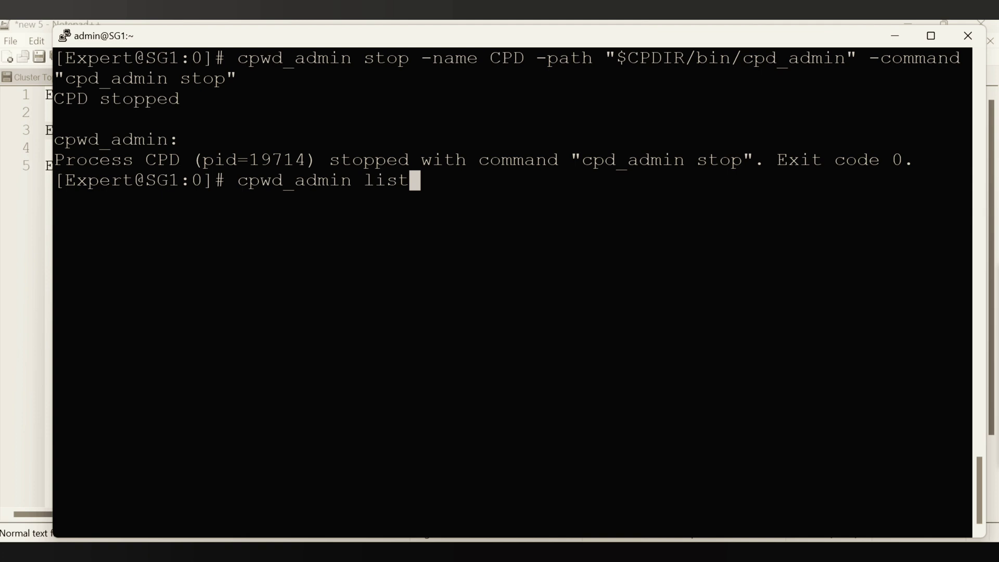
key(Return)
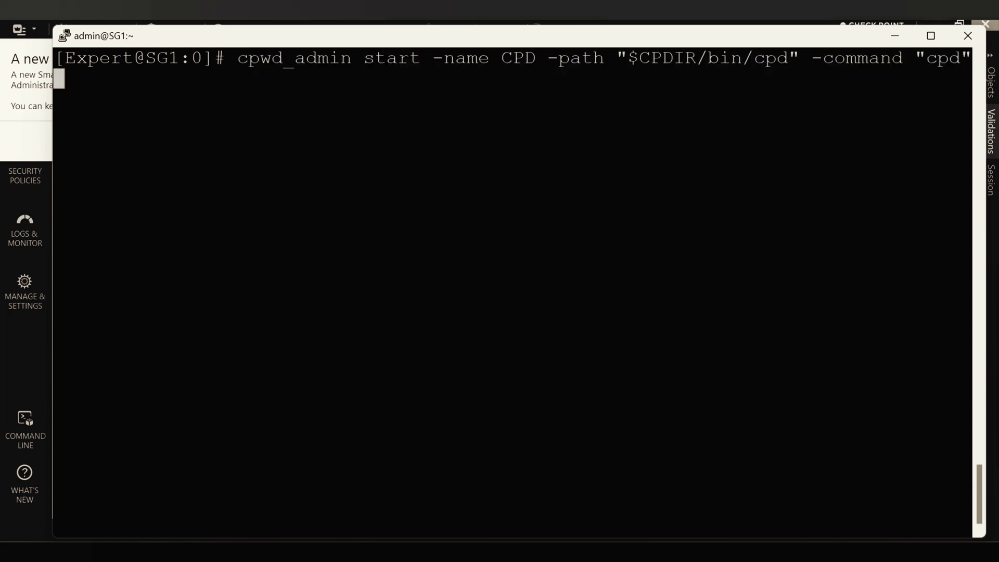
Step: Restart CPD under the watchdog and confirm it is running with cpwd_admin list
key(Return)
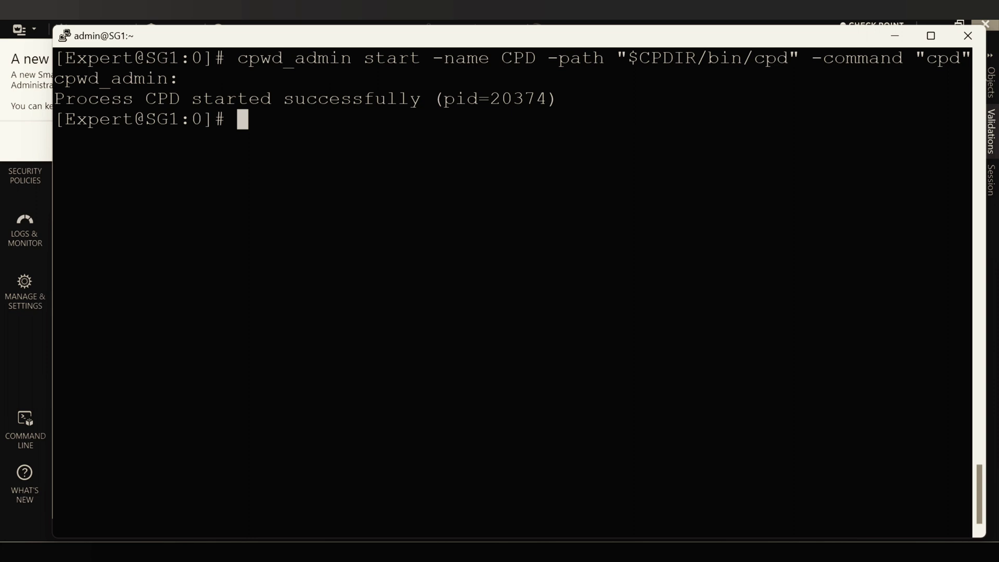
text(cpwd_admin list)
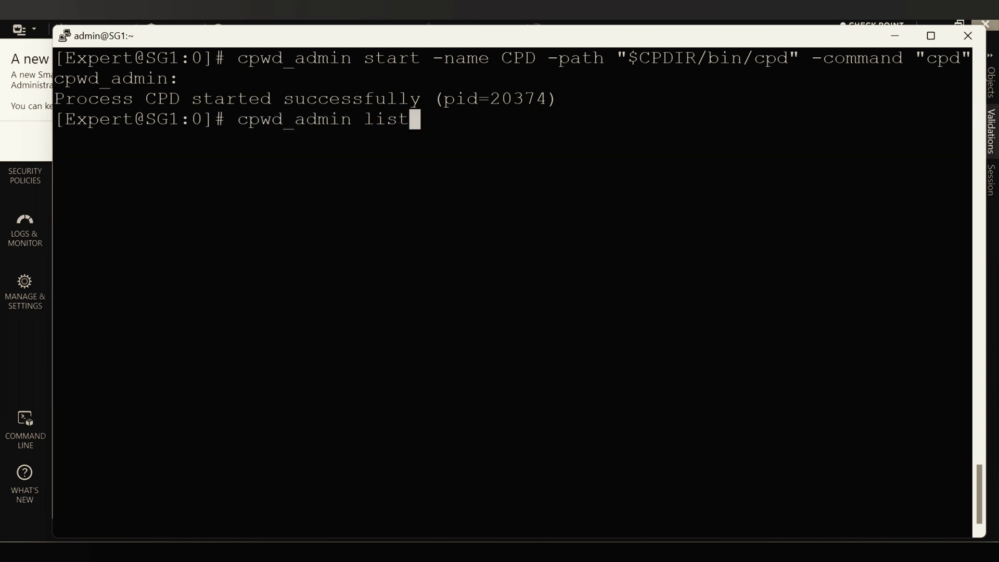
key(Return)
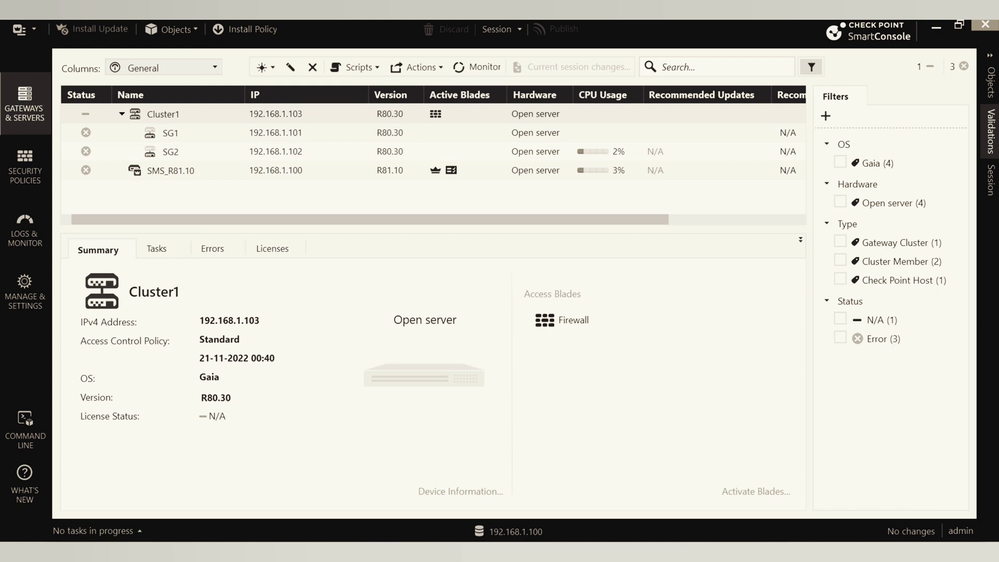
Step: Test SIC status in SG1's Communication settings, which reports Not Communicating
click(170, 133)
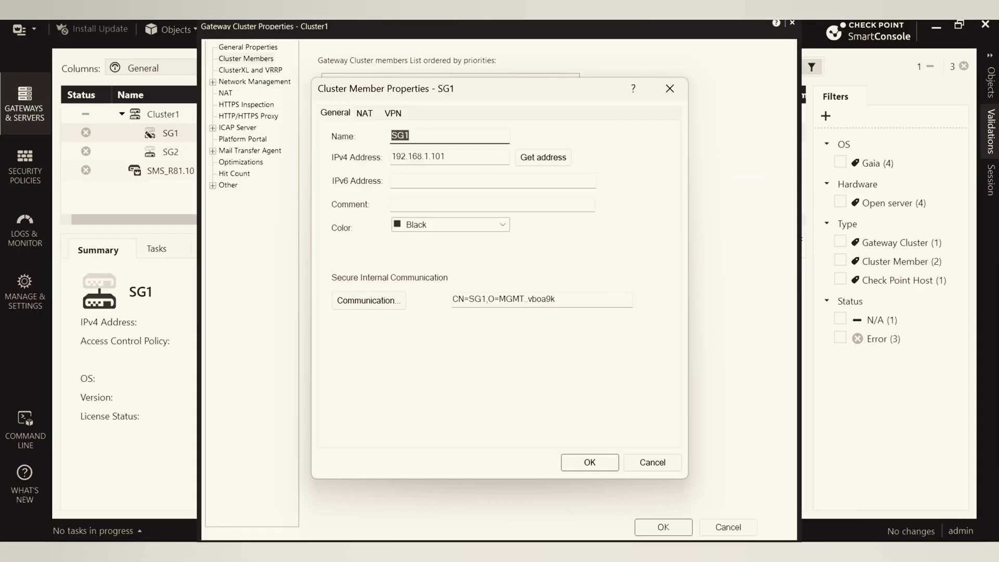
click(369, 300)
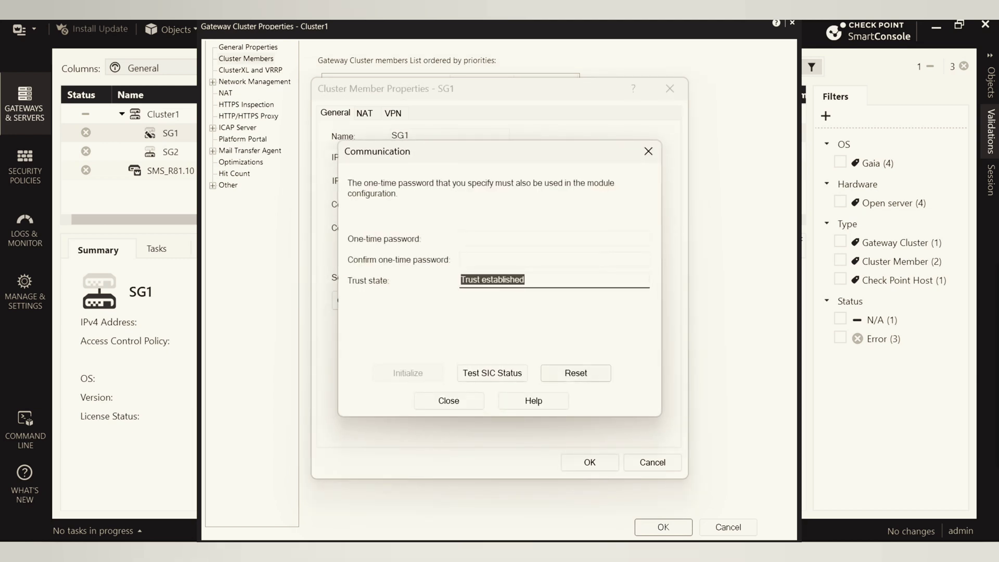
click(492, 372)
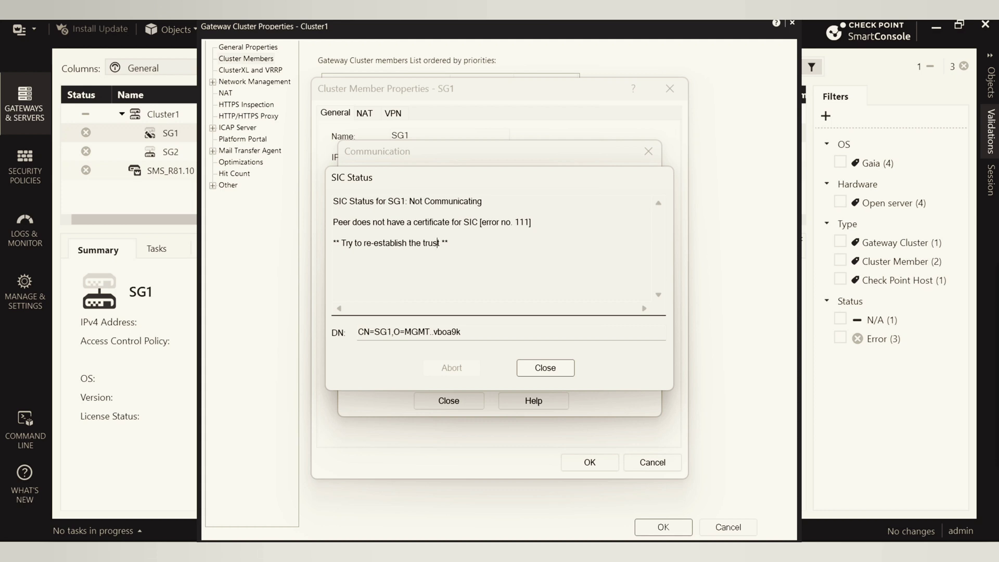
double_click(444, 201)
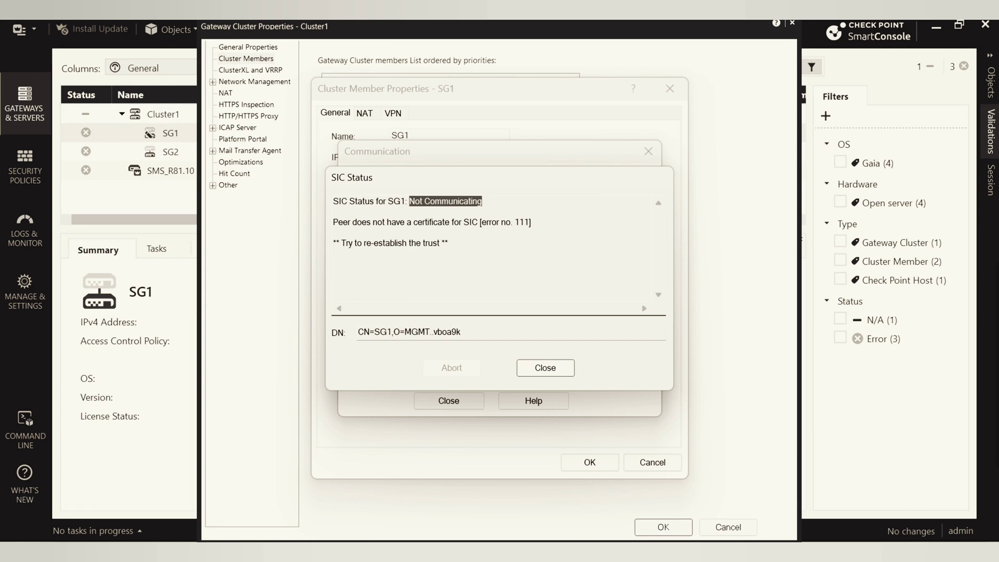
click(544, 368)
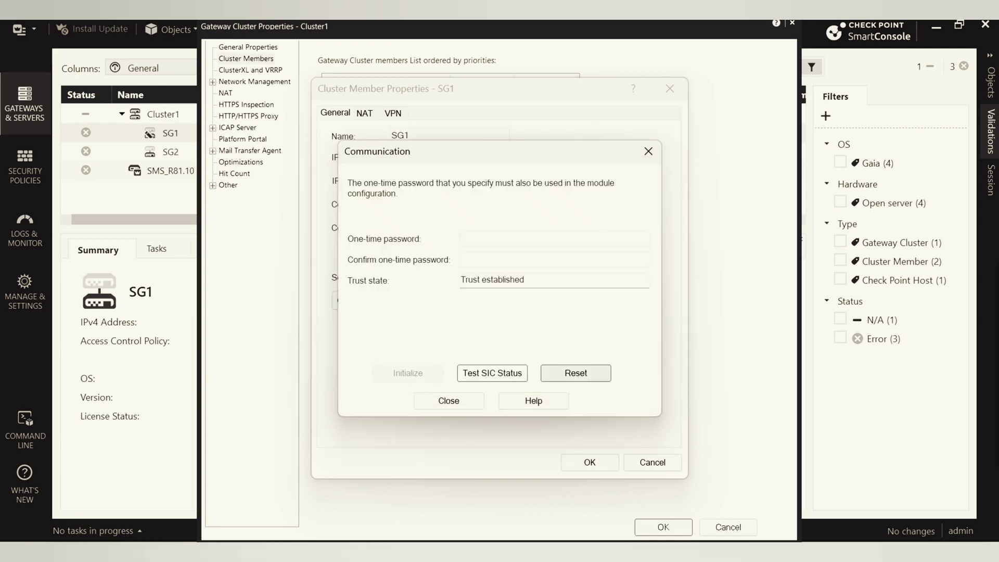
Step: Reset SG1's trust, confirm it, and pick the one-time password from the notes
click(573, 373)
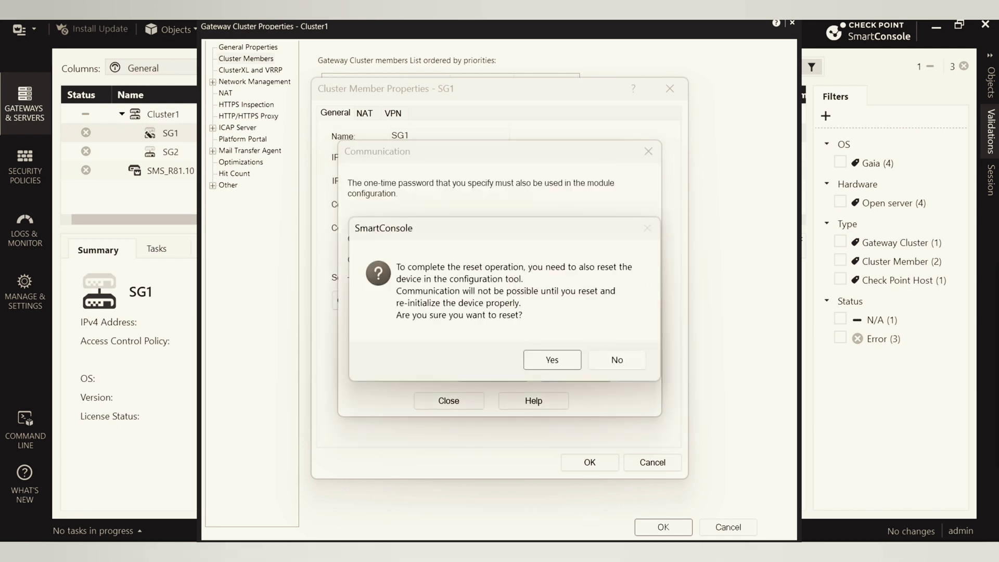
click(550, 360)
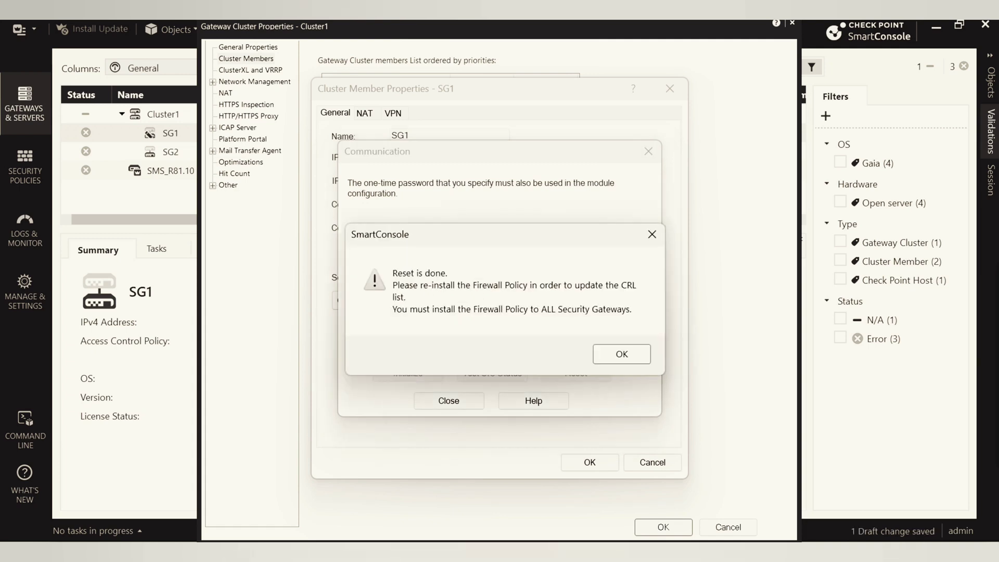
click(620, 354)
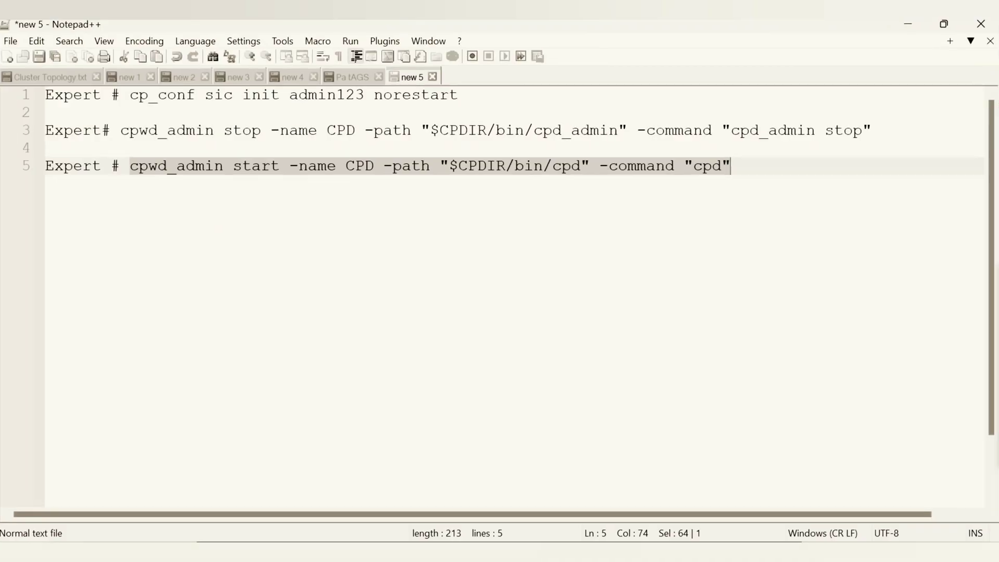
click(289, 95)
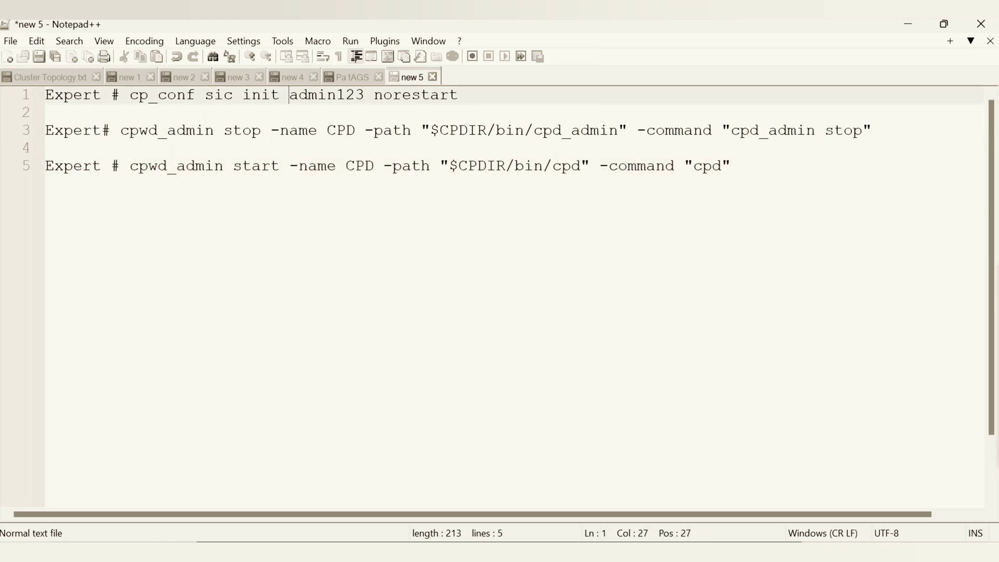
double_click(326, 94)
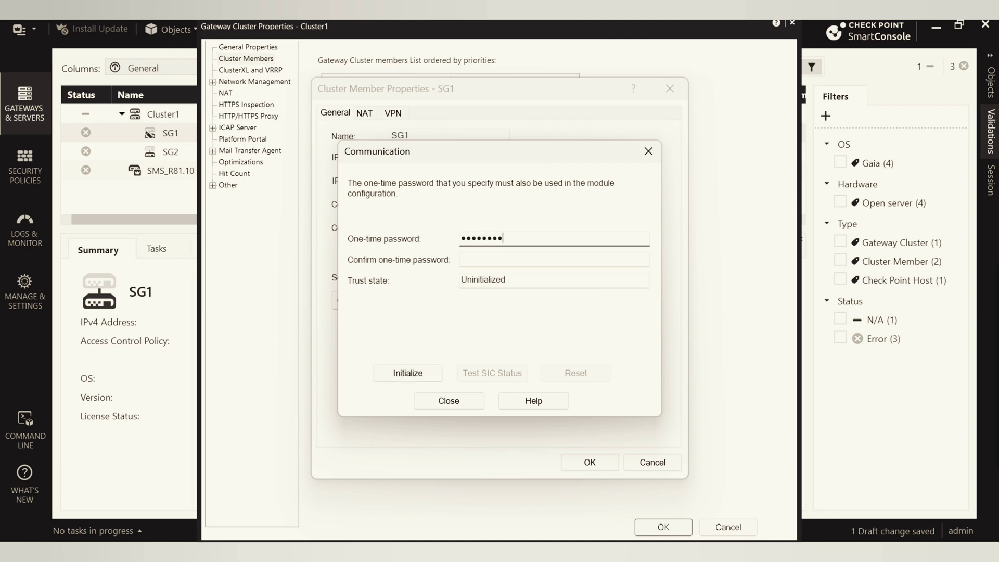
Step: Initialize SG1 with the one-time password until Trust established, then close both dialogs
text(••••)
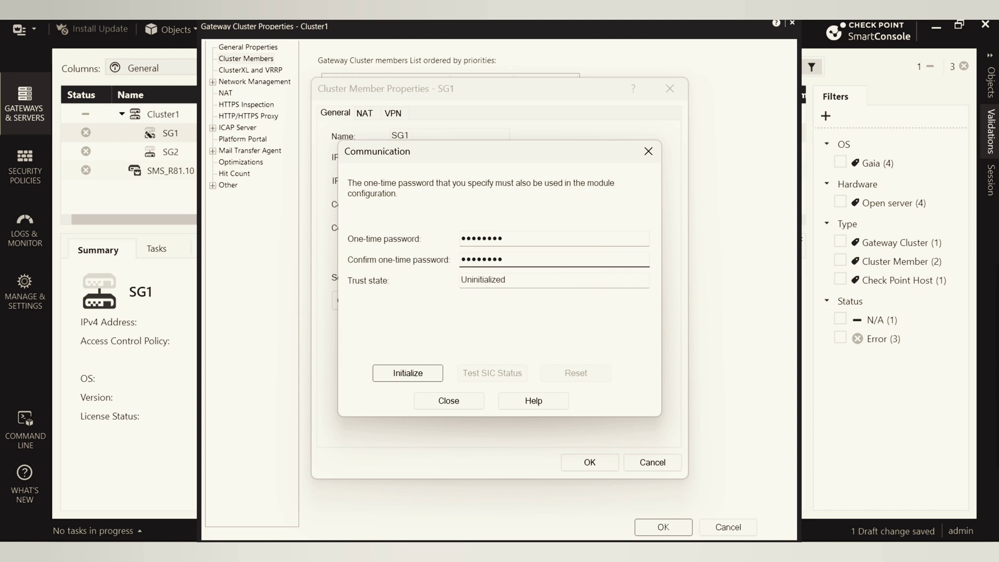
click(407, 372)
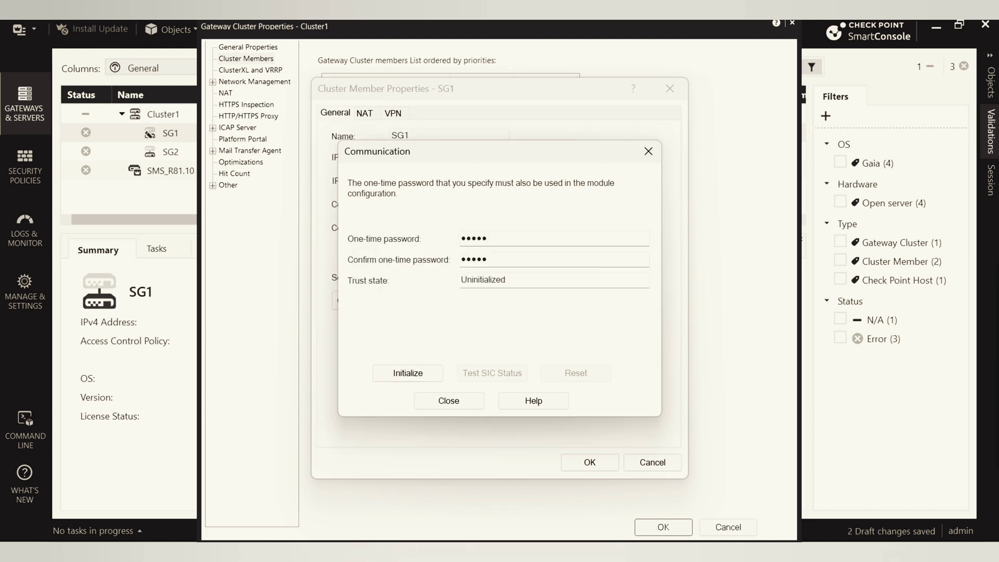
click(407, 372)
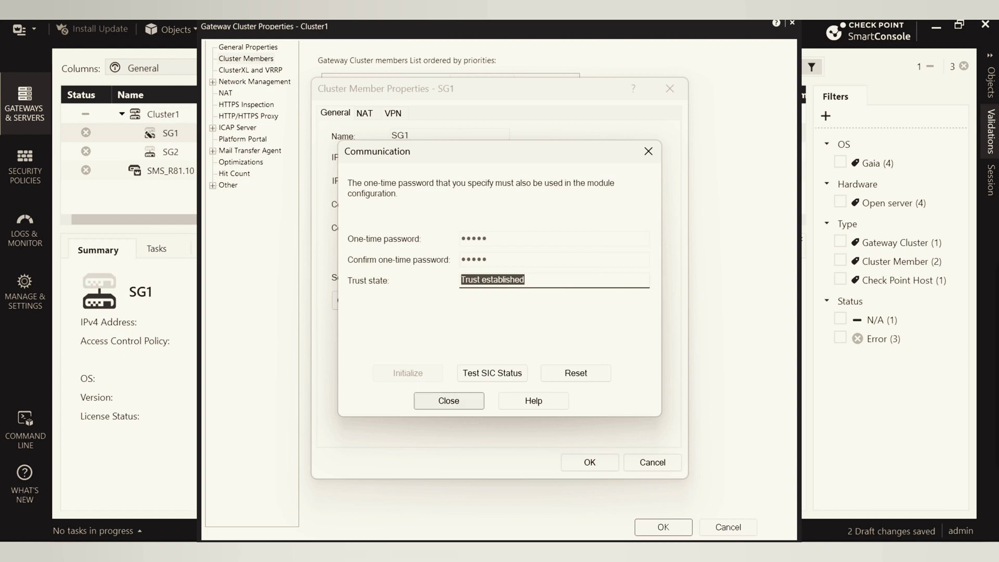
click(449, 401)
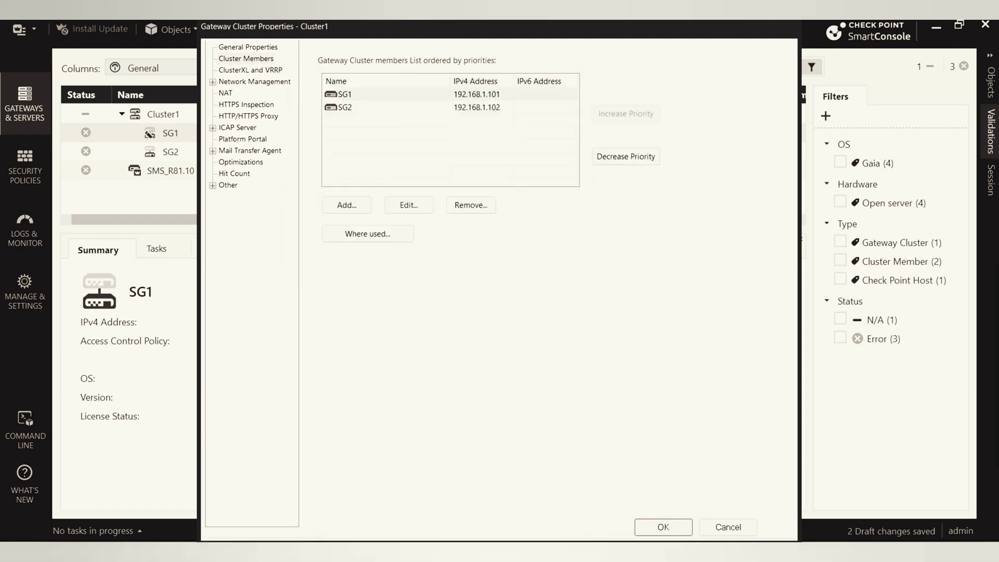
click(661, 527)
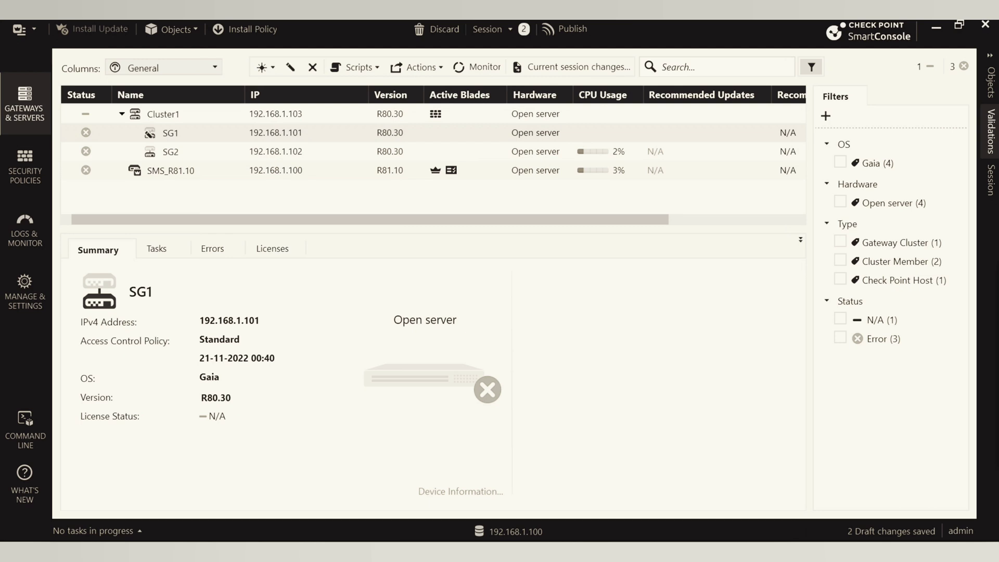
Step: Publish the three draft changes in SmartConsole, then begin typing a cpha command on SG1
click(571, 28)
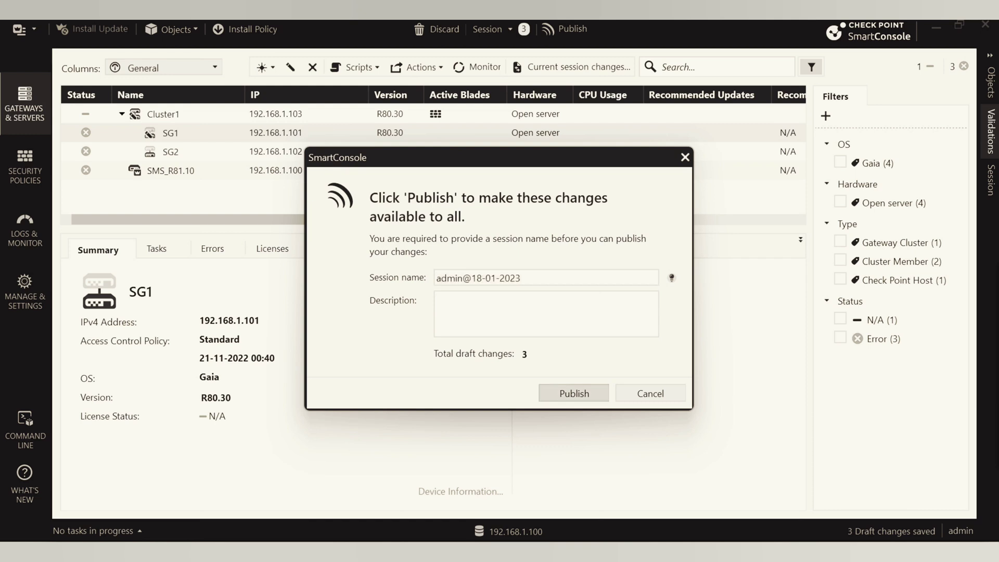
click(572, 393)
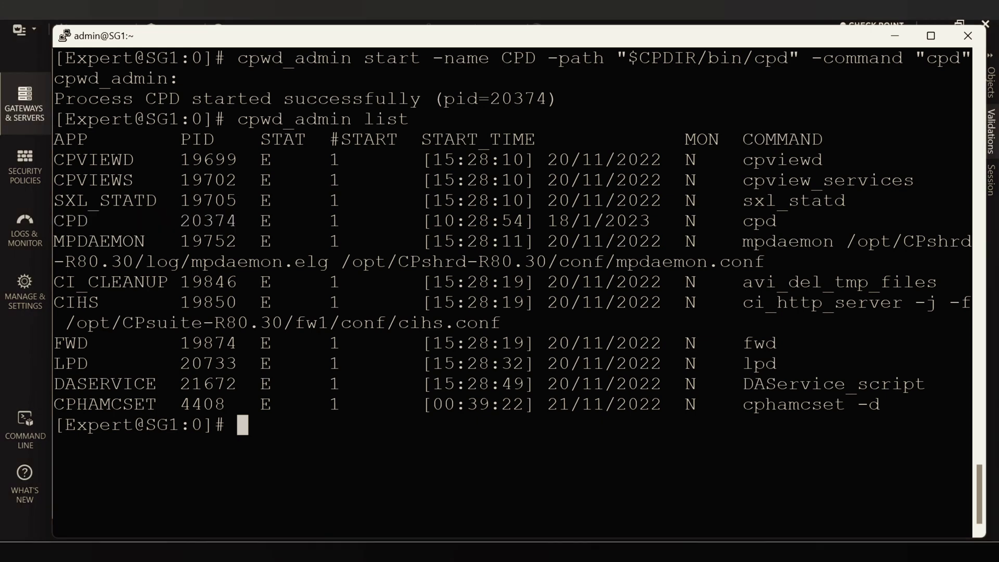
text(cpha[)
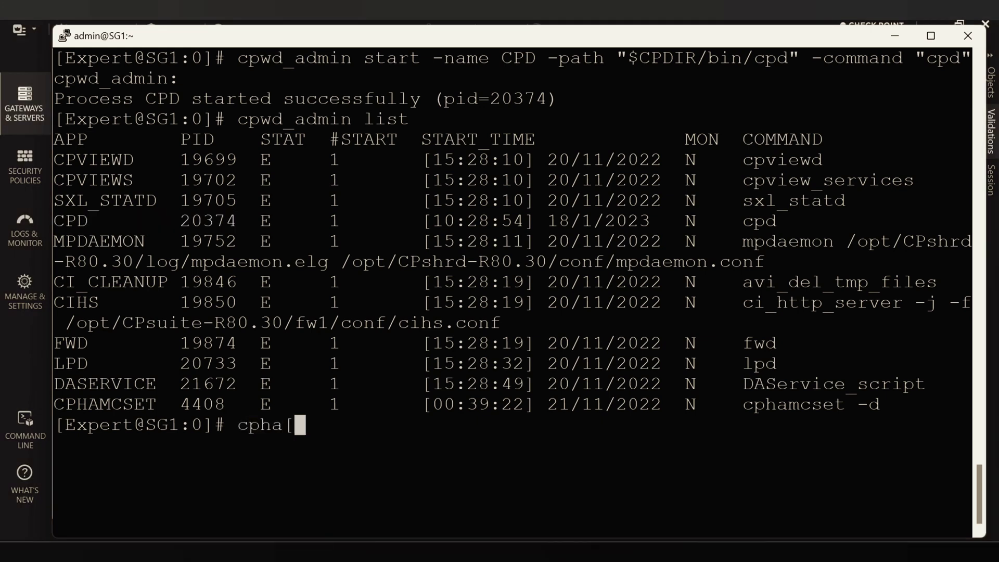